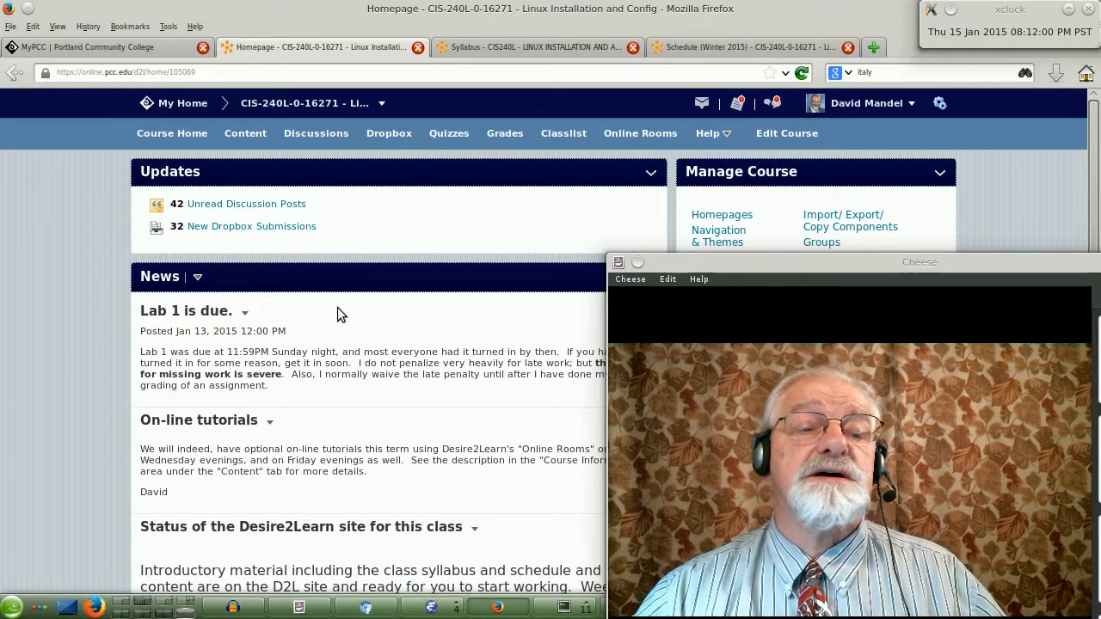
{"action": "mouse_move", "coordinate": [355, 359]}
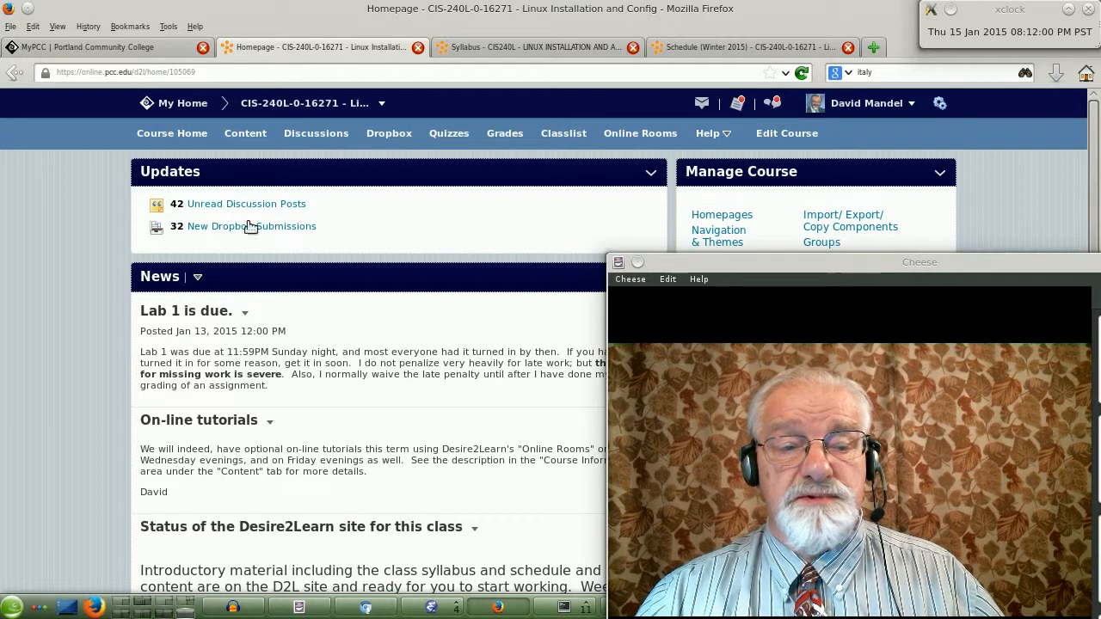
Step: Go to the Course Information module with its Welcome, Syllabus, Schedule and Online Rooms topics
{"action": "left_click", "coordinate": [244, 134]}
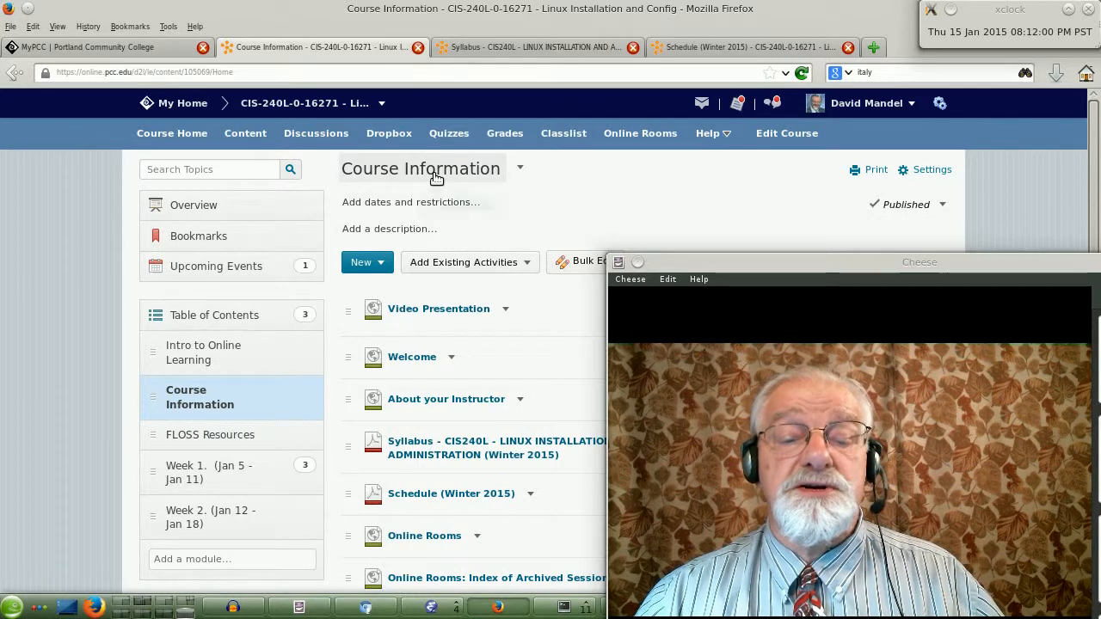
{"action": "mouse_move", "coordinate": [420, 169]}
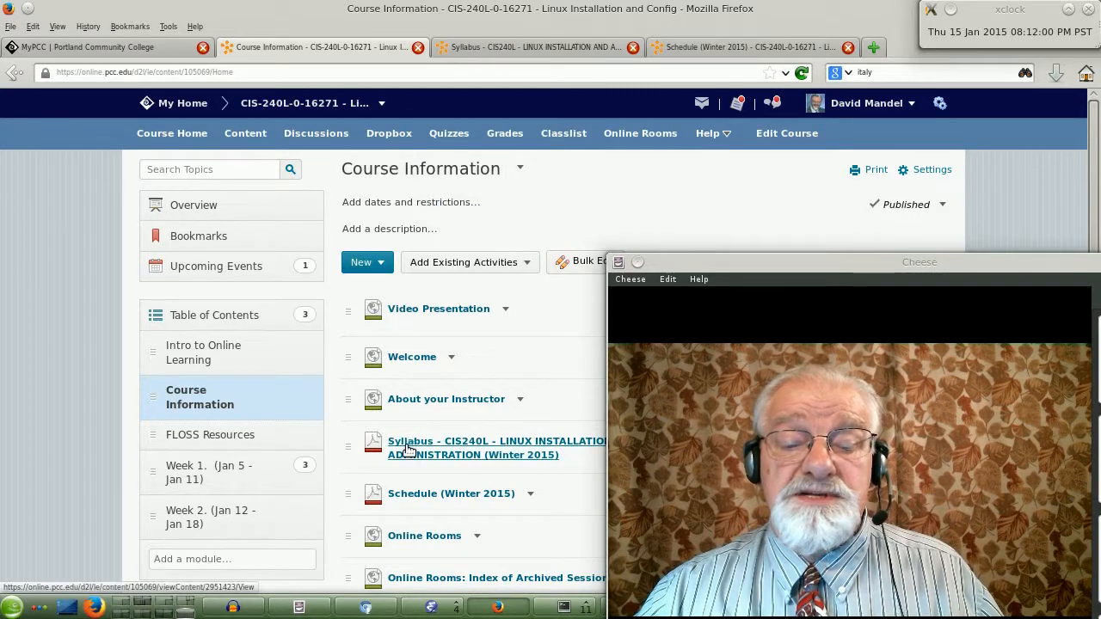
{"action": "mouse_move", "coordinate": [410, 448]}
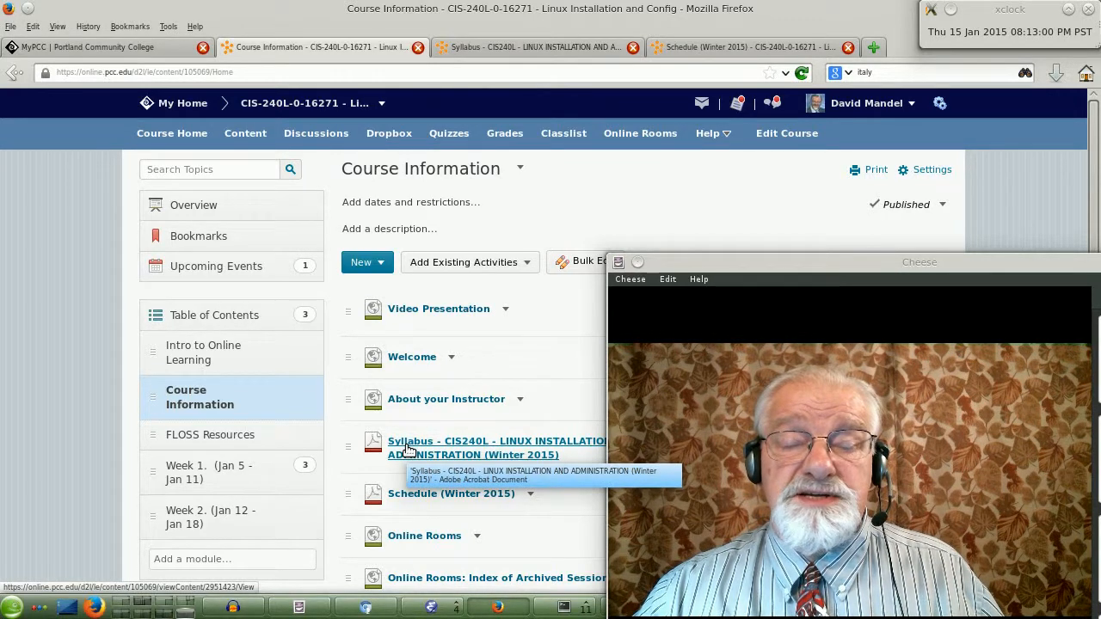
{"action": "mouse_move", "coordinate": [423, 500]}
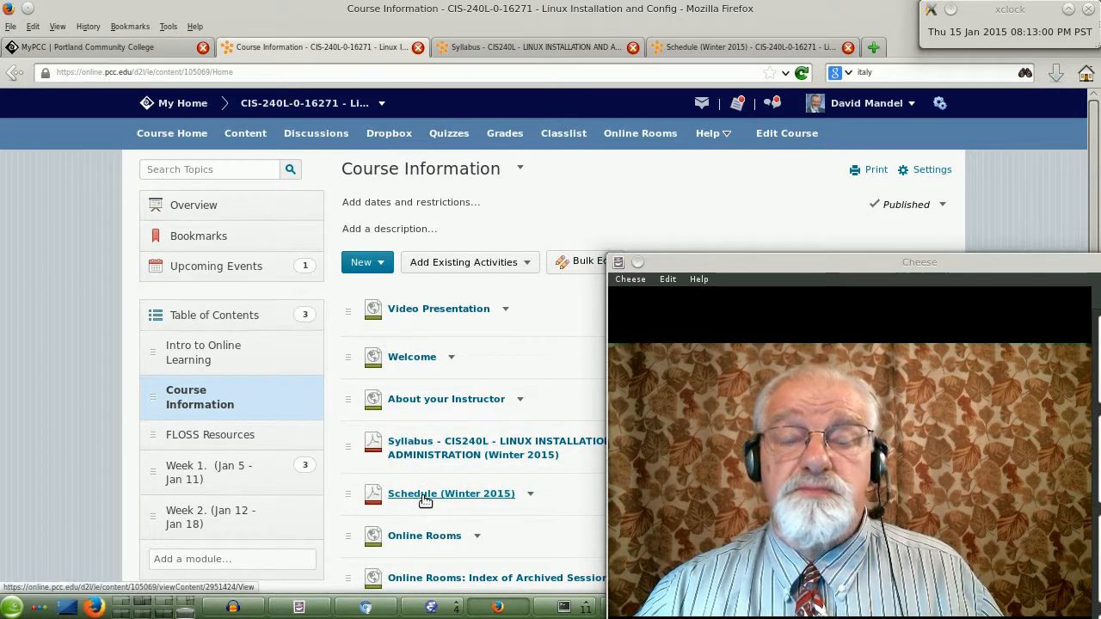
{"action": "mouse_move", "coordinate": [423, 498]}
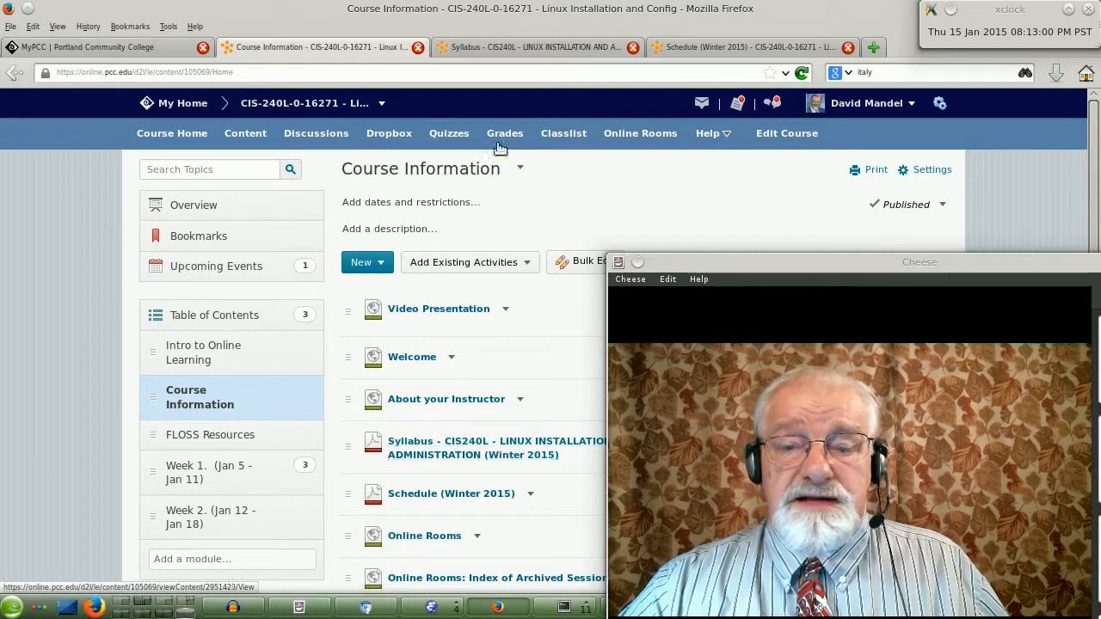
{"action": "mouse_move", "coordinate": [691, 35]}
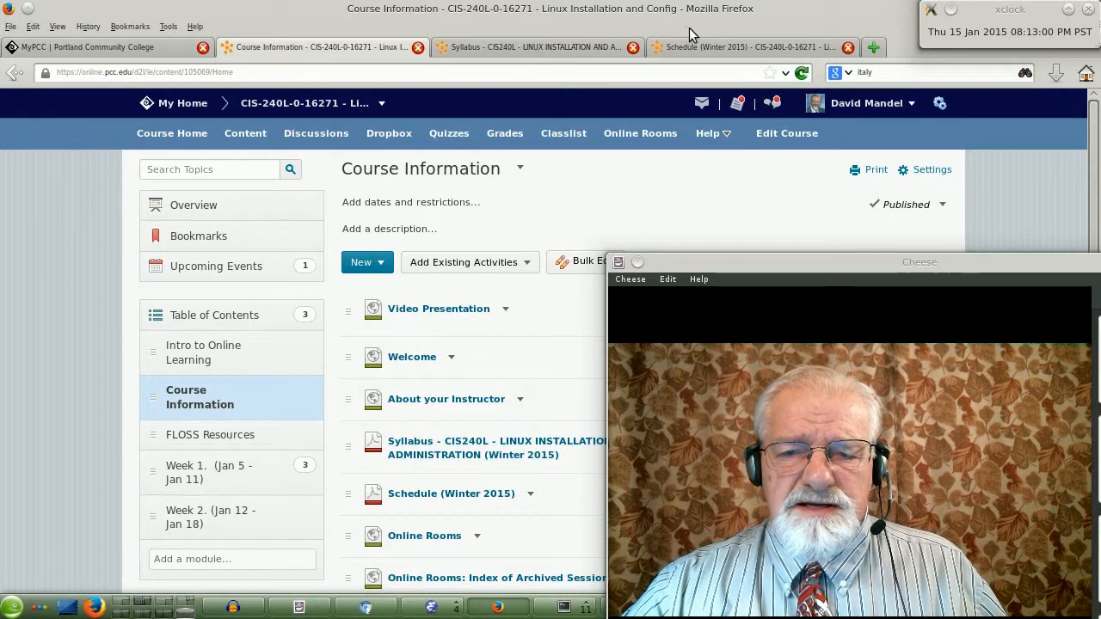
Step: View the Schedule (Winter 2015) PDF and look down its weekly readings, labs and quizzes table
{"action": "left_click", "coordinate": [451, 492]}
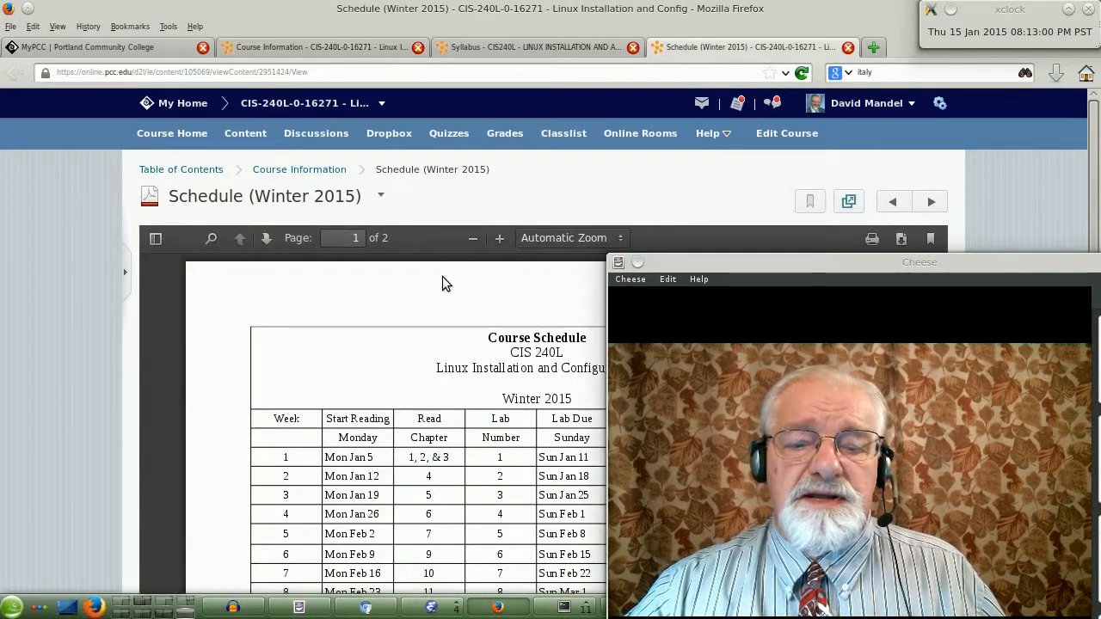
{"action": "scroll", "scroll_direction": "down", "scroll_amount": 3}
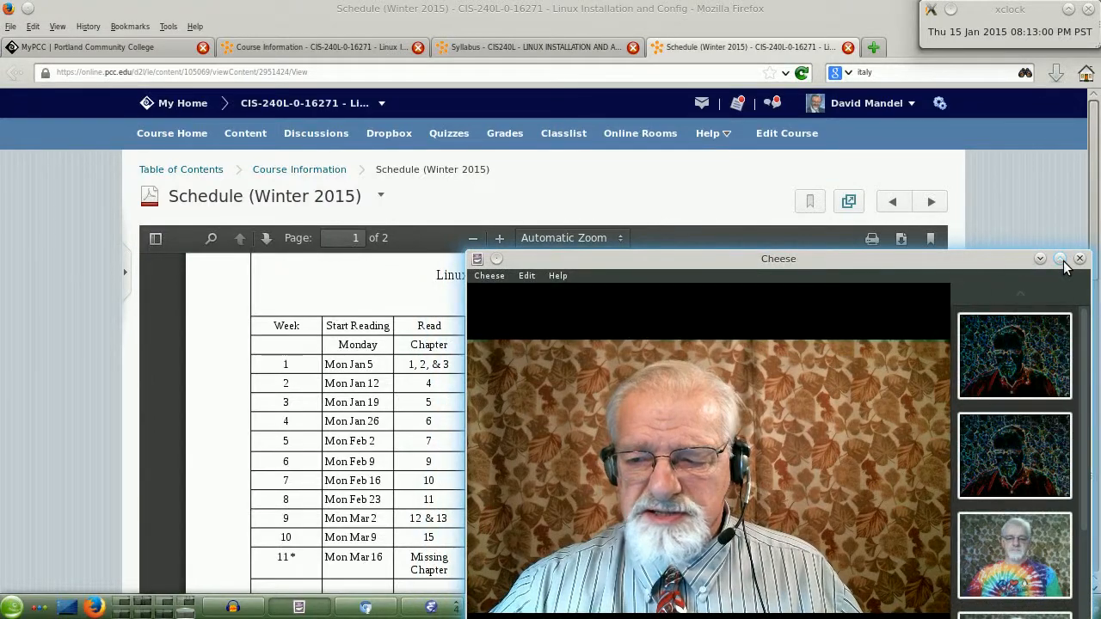
{"action": "mouse_move", "coordinate": [1043, 258]}
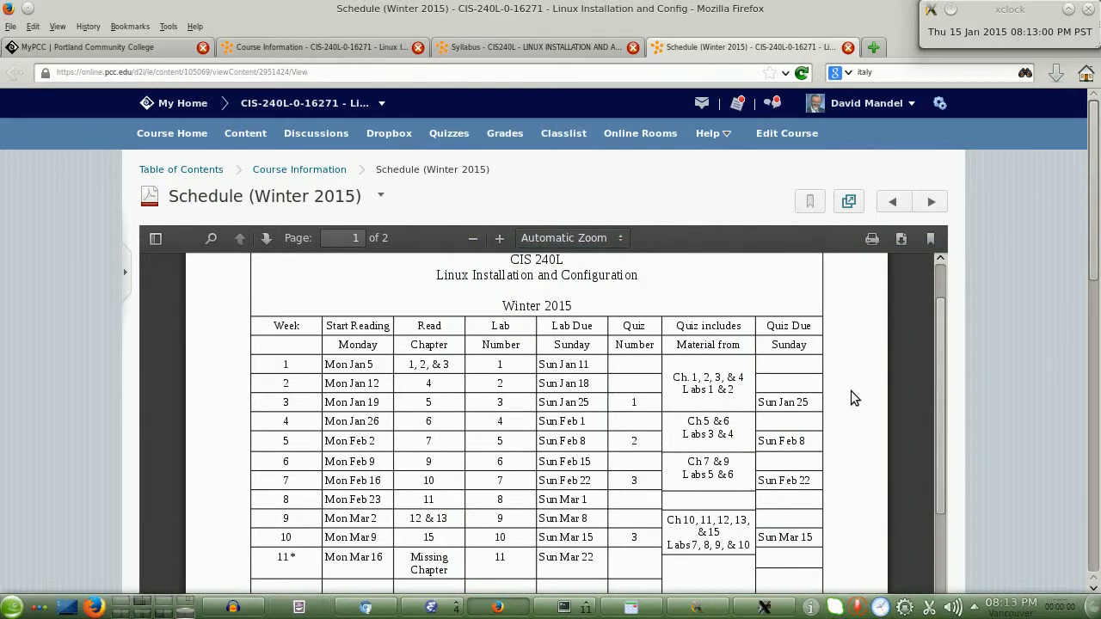
{"action": "scroll", "scroll_direction": "down", "scroll_amount": 3}
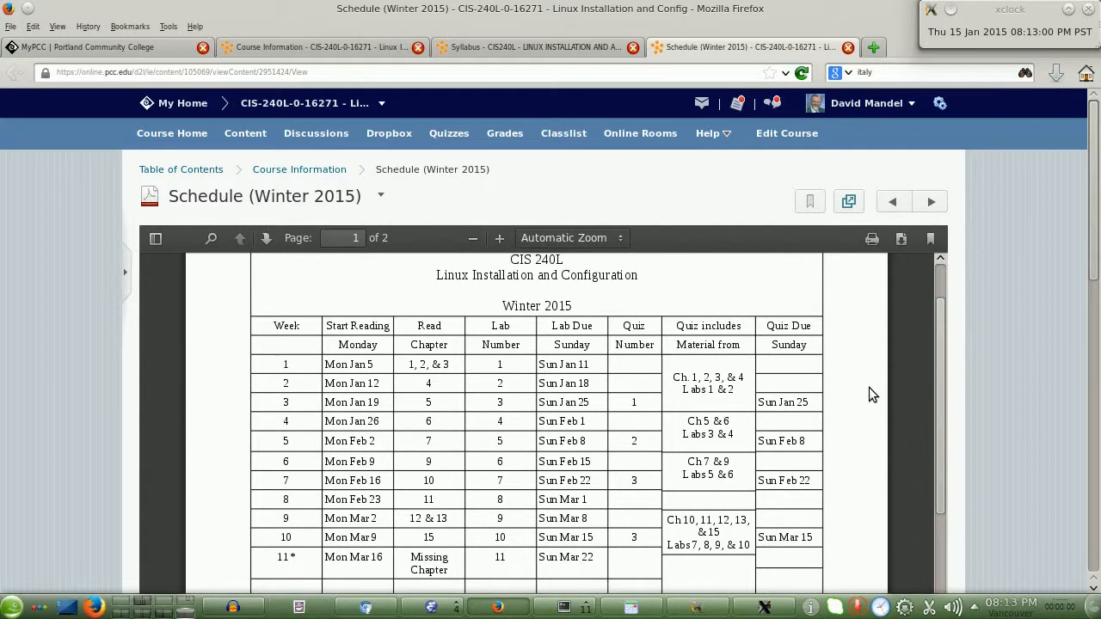
Step: Switch to the Winter 2015 CIS240L syllabus and read its class meetings and office hours
{"action": "left_click", "coordinate": [534, 49]}
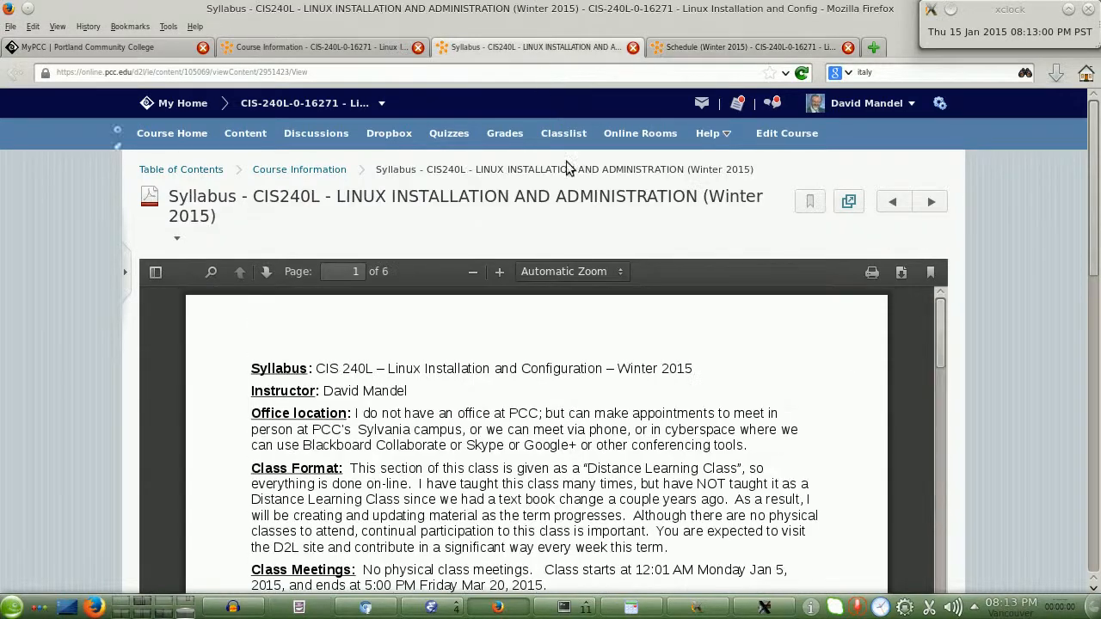
{"action": "mouse_move", "coordinate": [668, 360]}
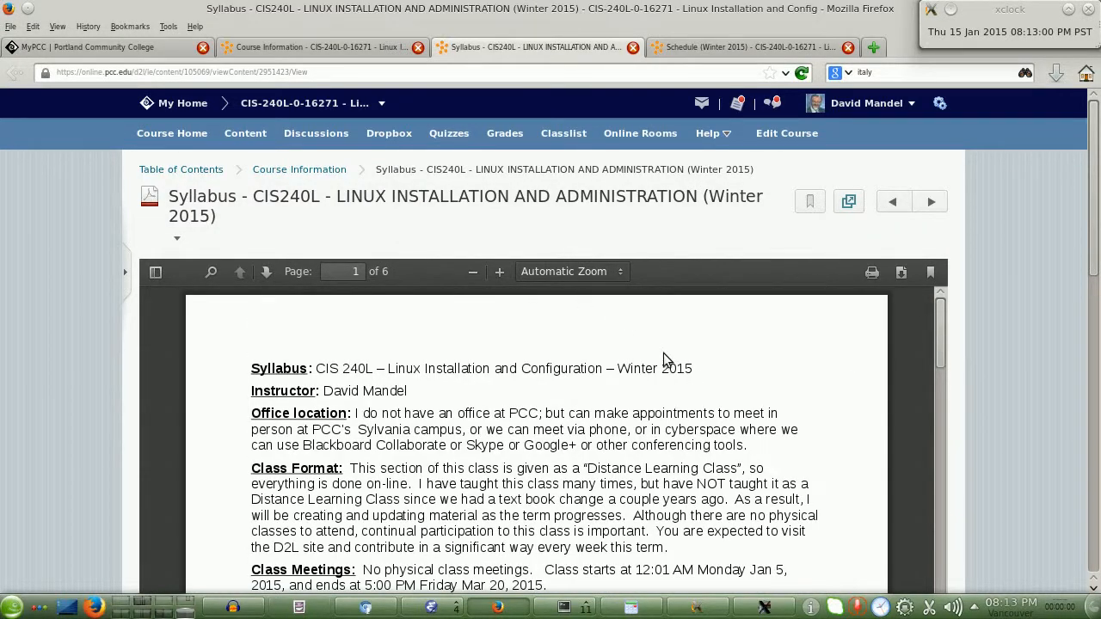
{"action": "mouse_move", "coordinate": [730, 370]}
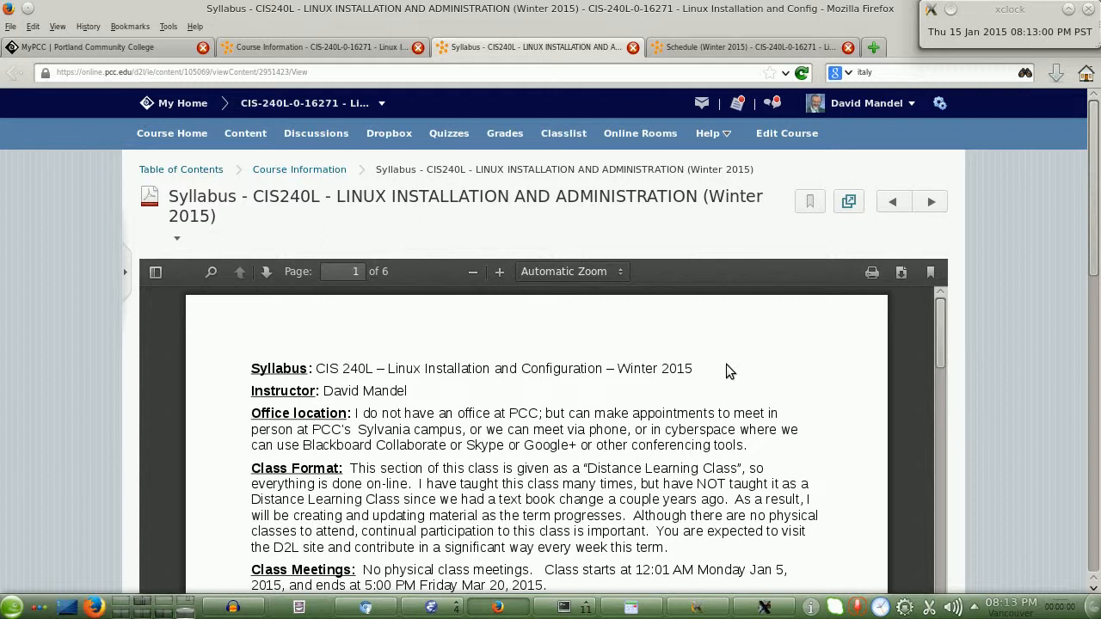
{"action": "mouse_move", "coordinate": [733, 365]}
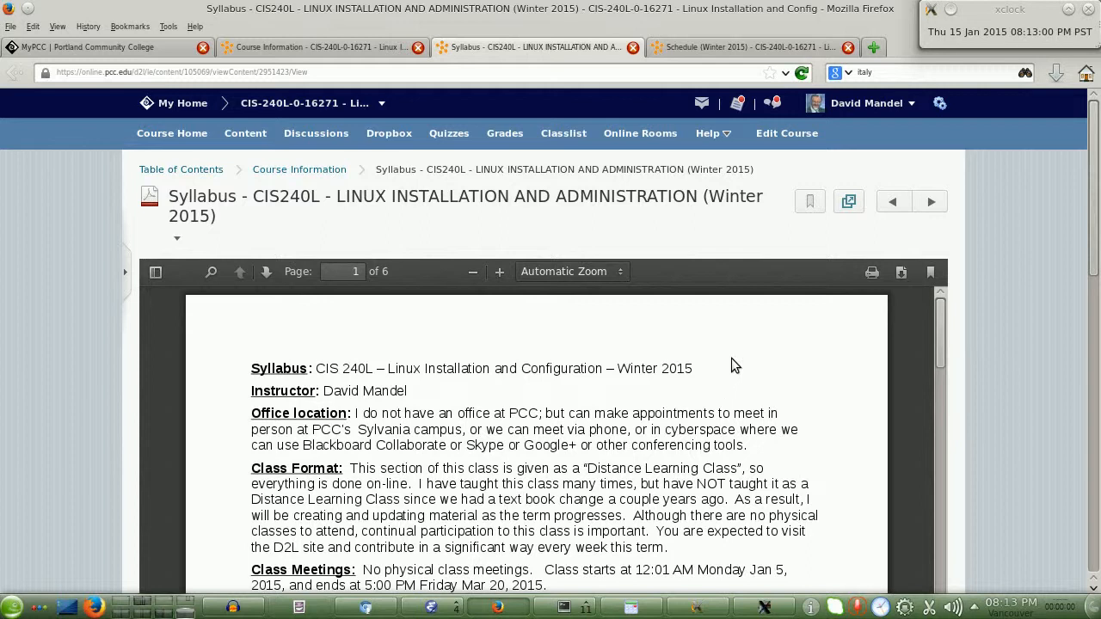
{"action": "mouse_move", "coordinate": [740, 369]}
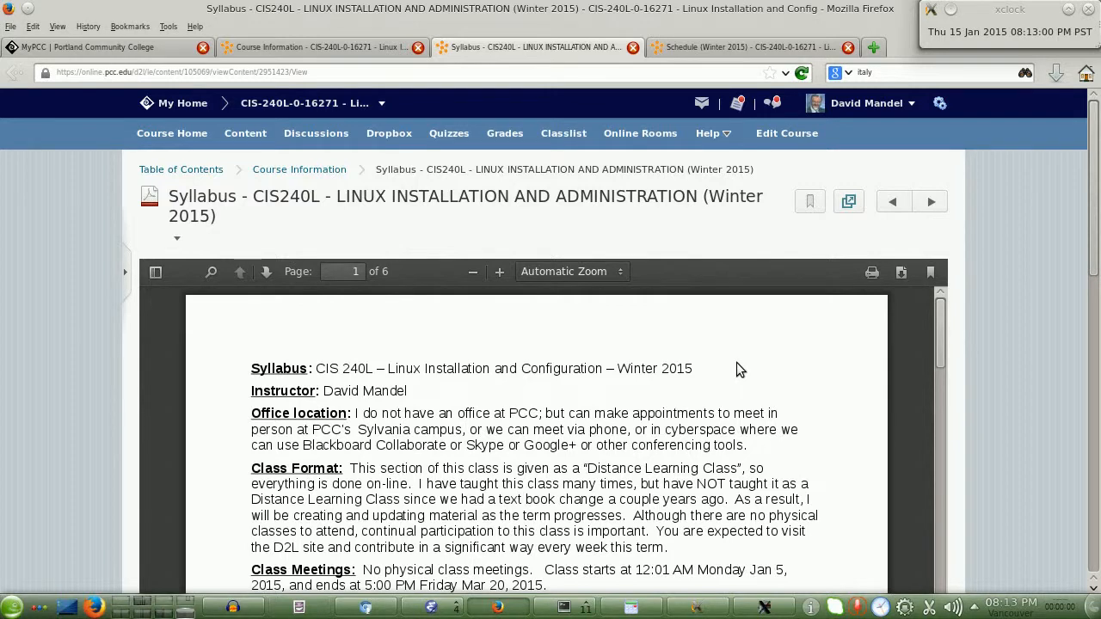
{"action": "scroll", "scroll_direction": "down", "scroll_amount": 3}
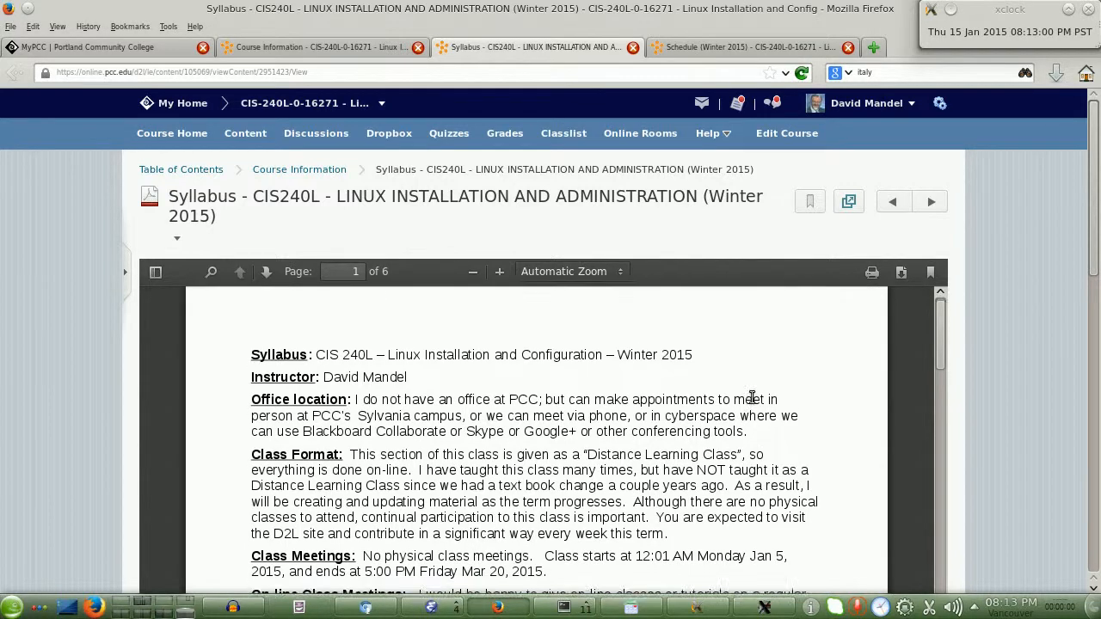
{"action": "scroll", "scroll_direction": "down", "scroll_amount": 3}
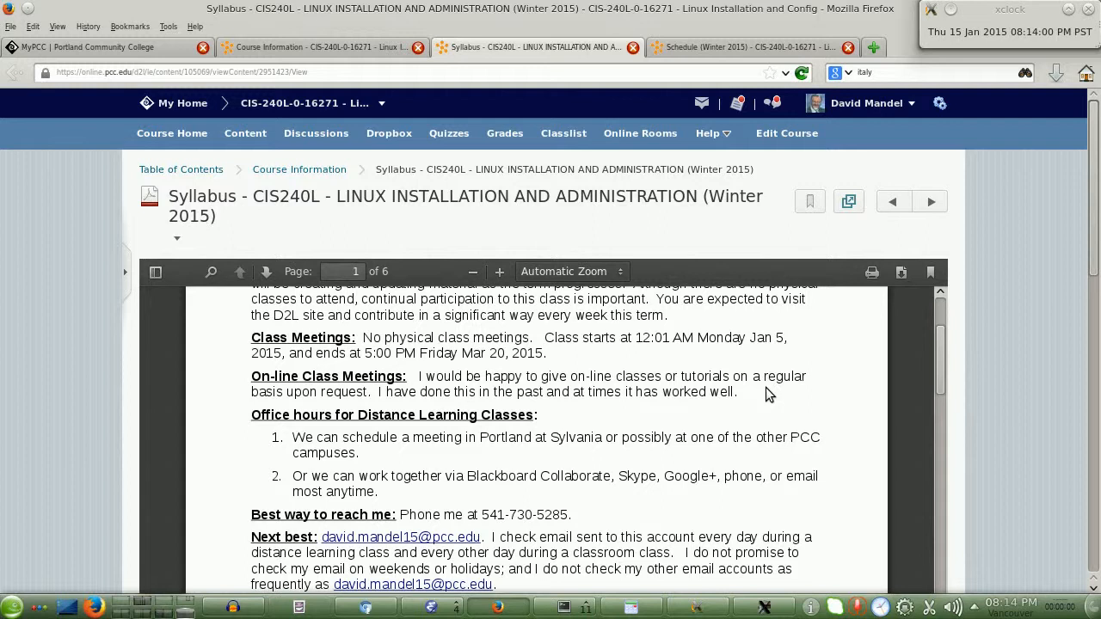
{"action": "mouse_move", "coordinate": [764, 394]}
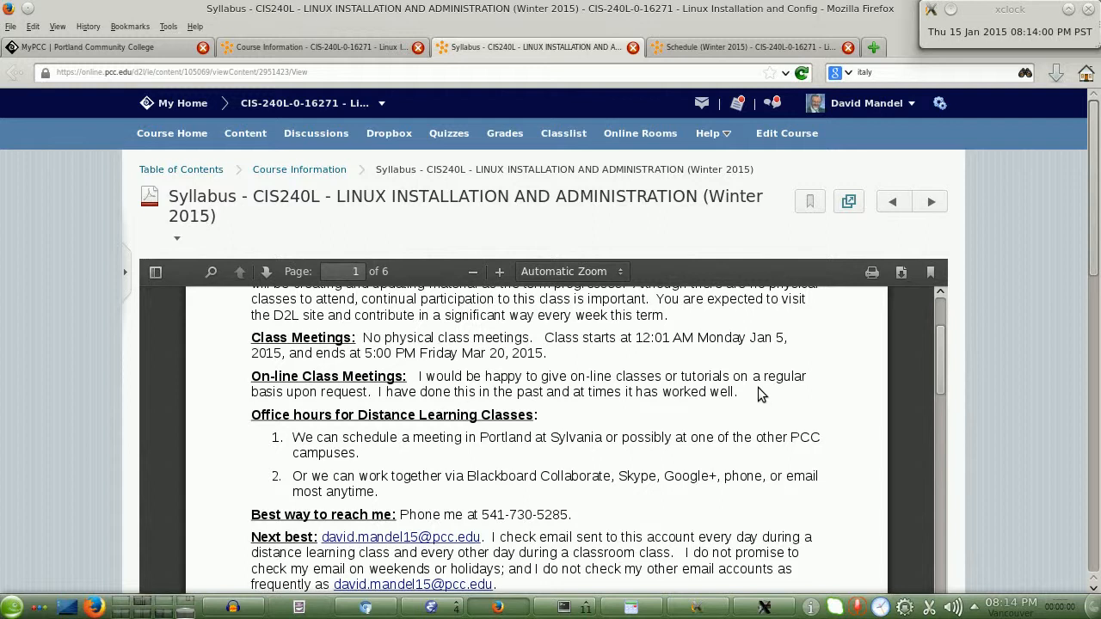
{"action": "mouse_move", "coordinate": [761, 410]}
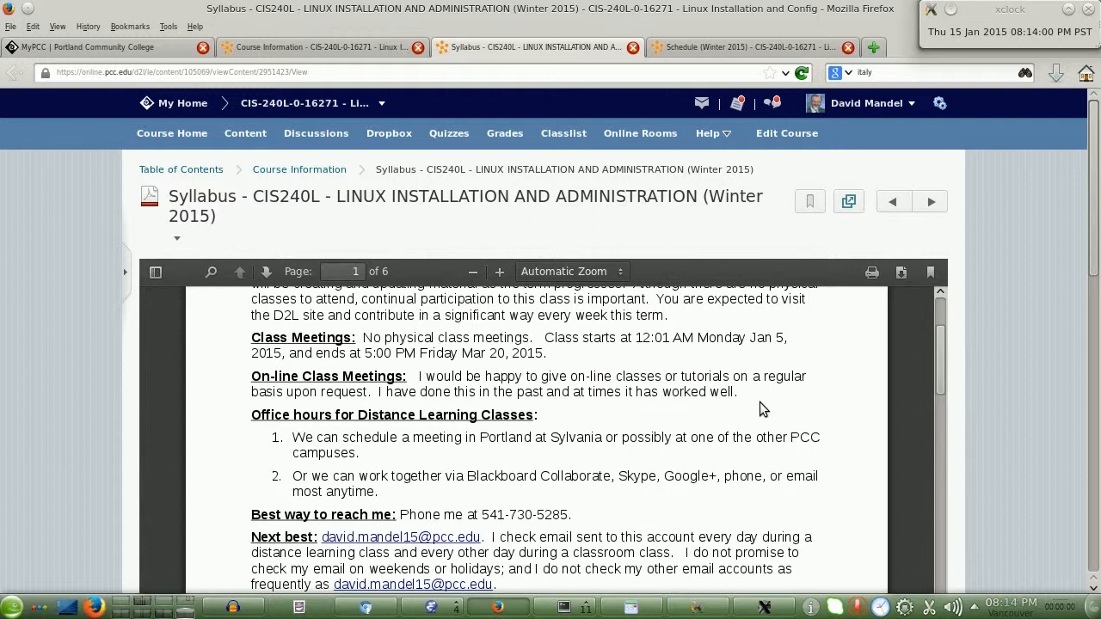
{"action": "mouse_move", "coordinate": [760, 428]}
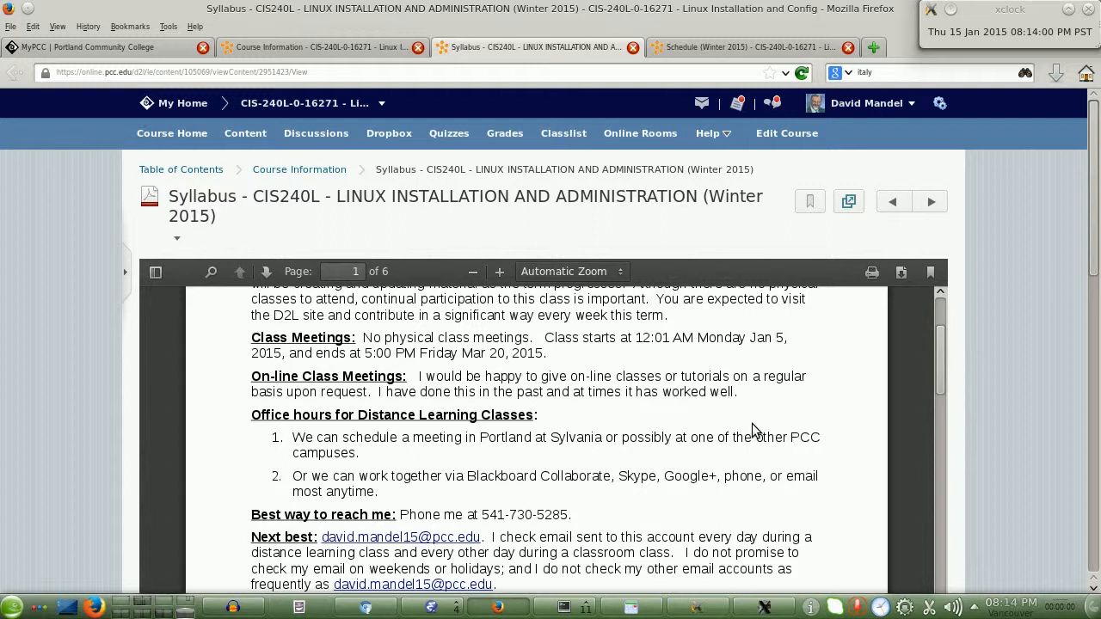
{"action": "mouse_move", "coordinate": [497, 461]}
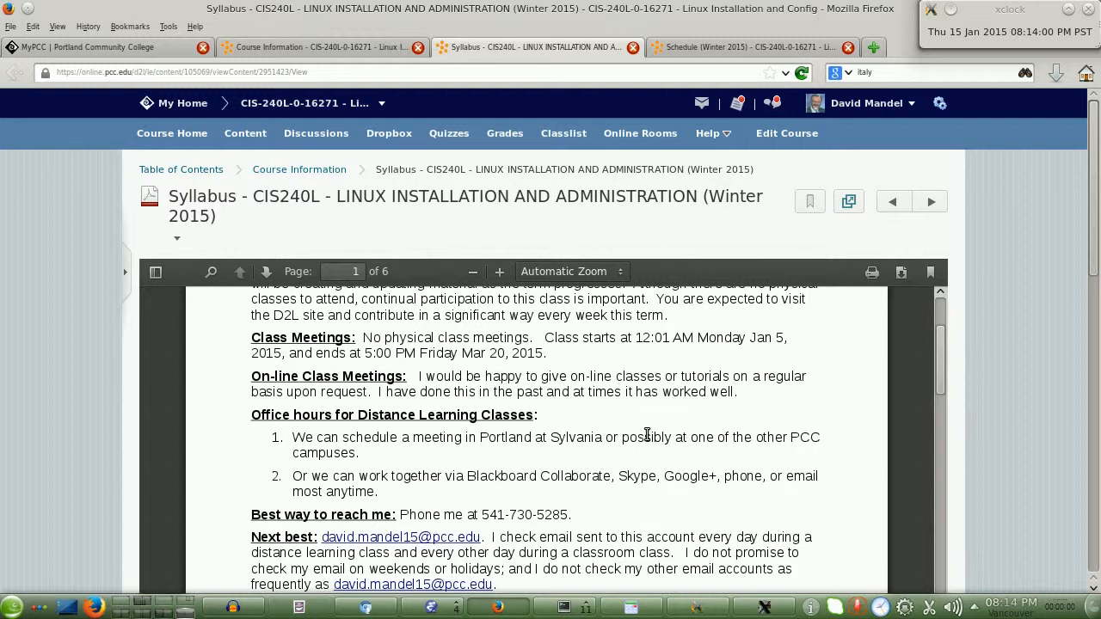
{"action": "mouse_move", "coordinate": [659, 440]}
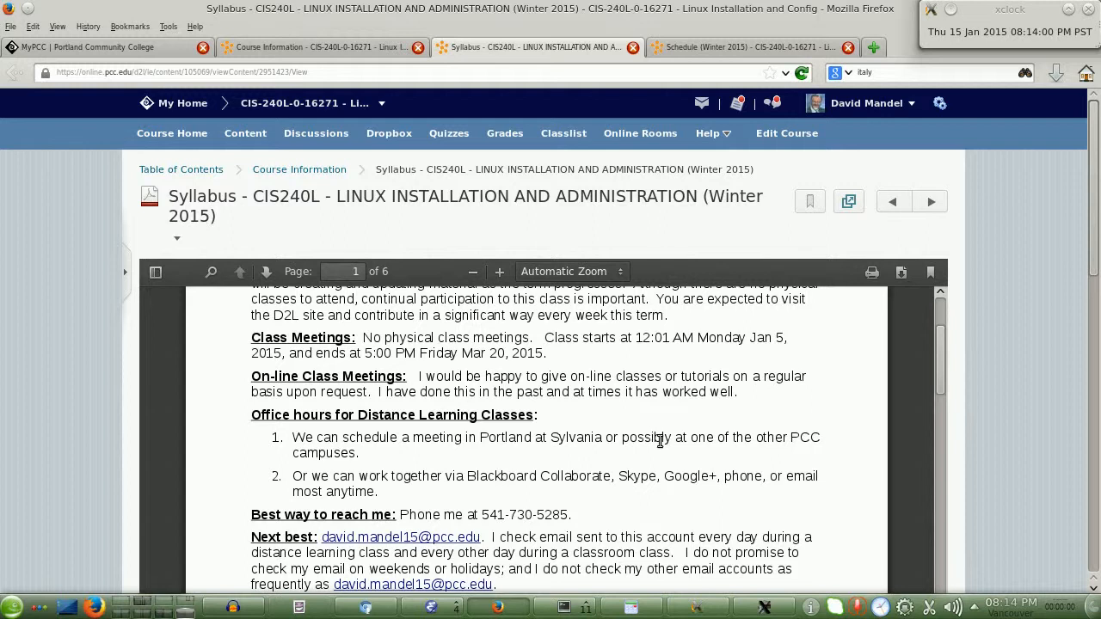
{"action": "mouse_move", "coordinate": [671, 496]}
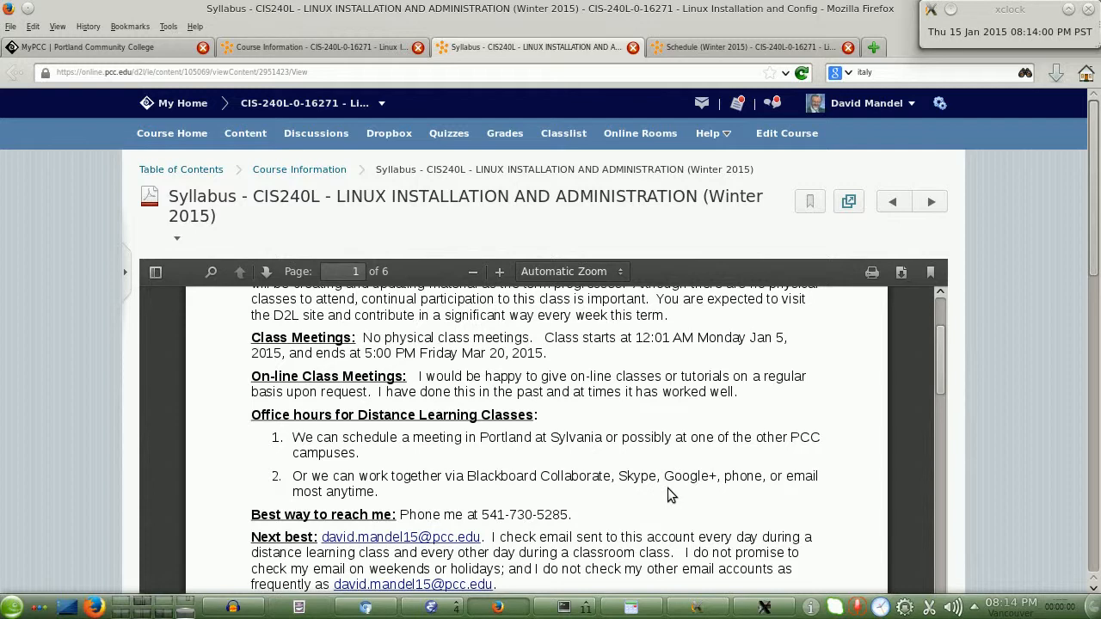
Step: Read on through the contact details to the Course Description section
{"action": "scroll", "scroll_direction": "down", "scroll_amount": 3}
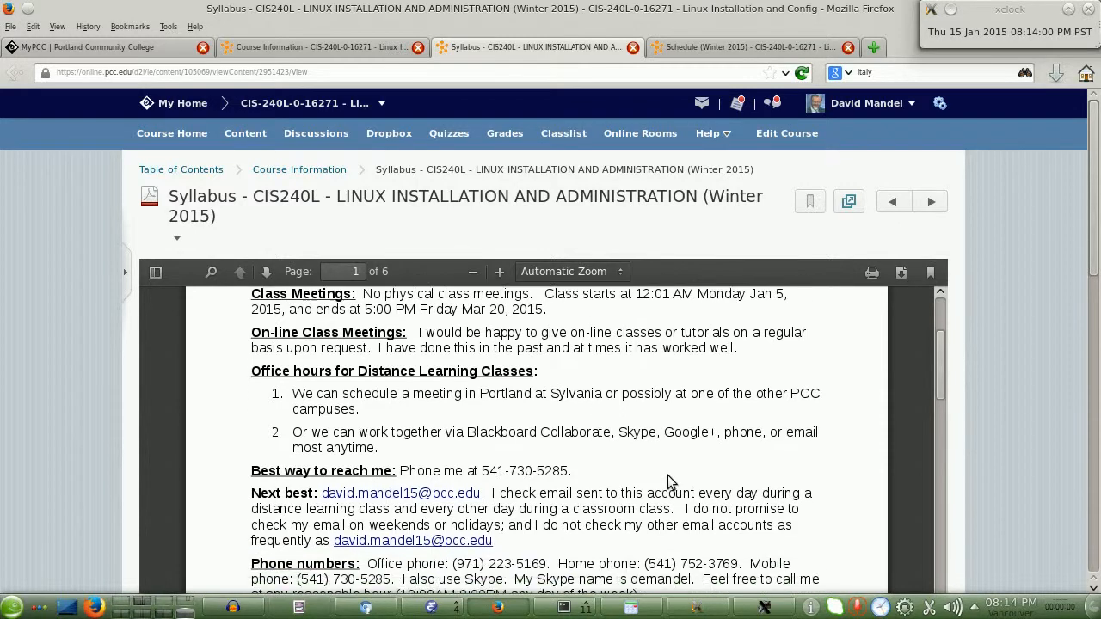
{"action": "scroll", "scroll_direction": "down", "scroll_amount": 3}
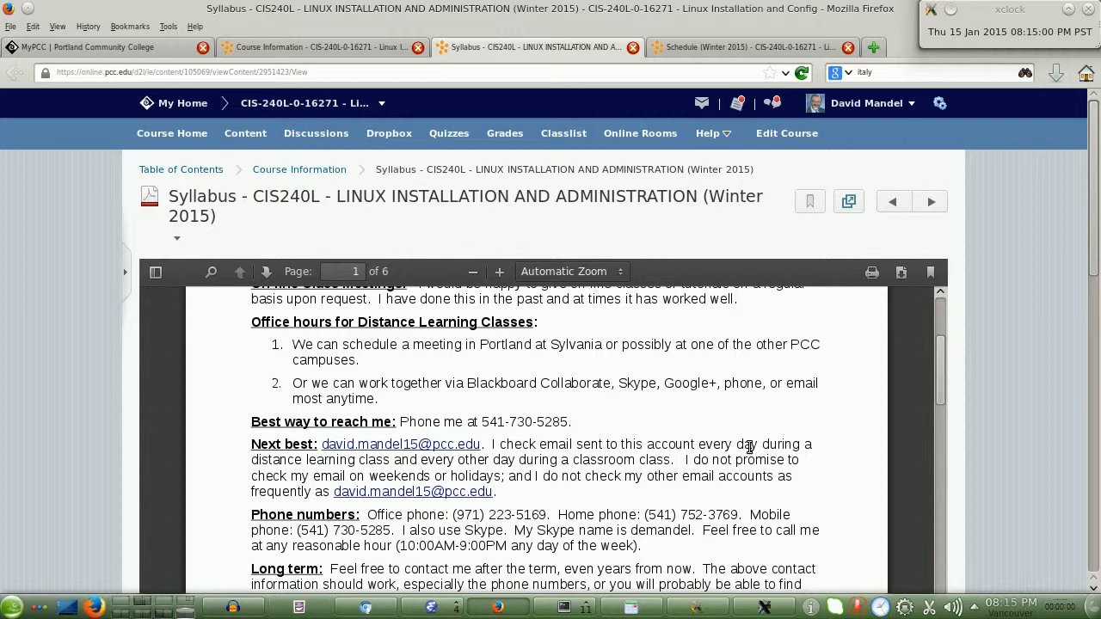
{"action": "mouse_move", "coordinate": [733, 444]}
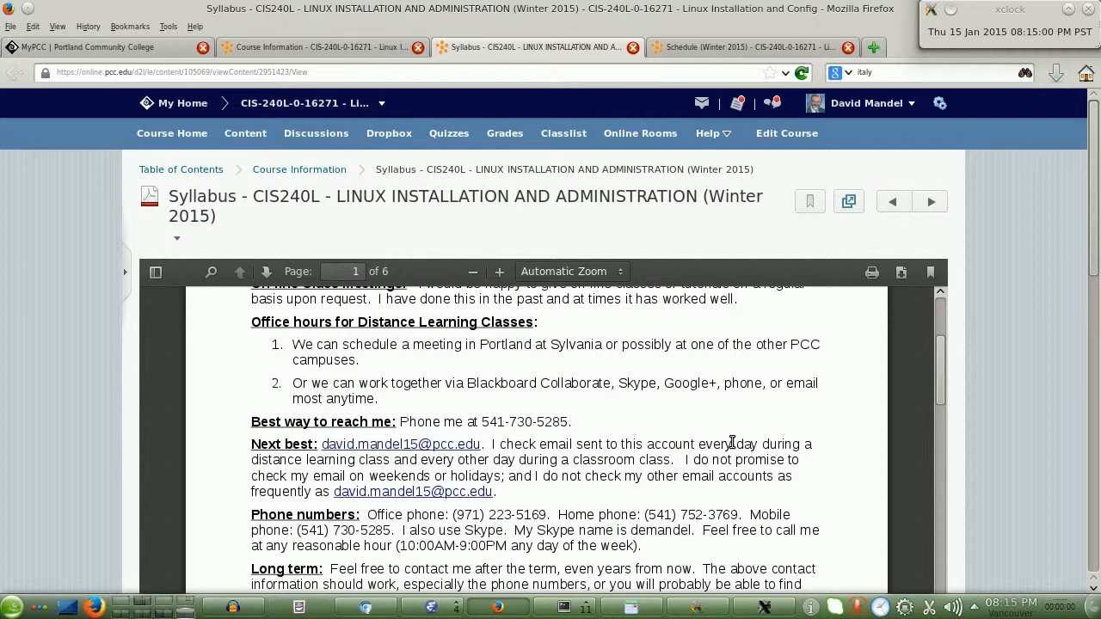
{"action": "scroll", "scroll_direction": "down", "scroll_amount": 3}
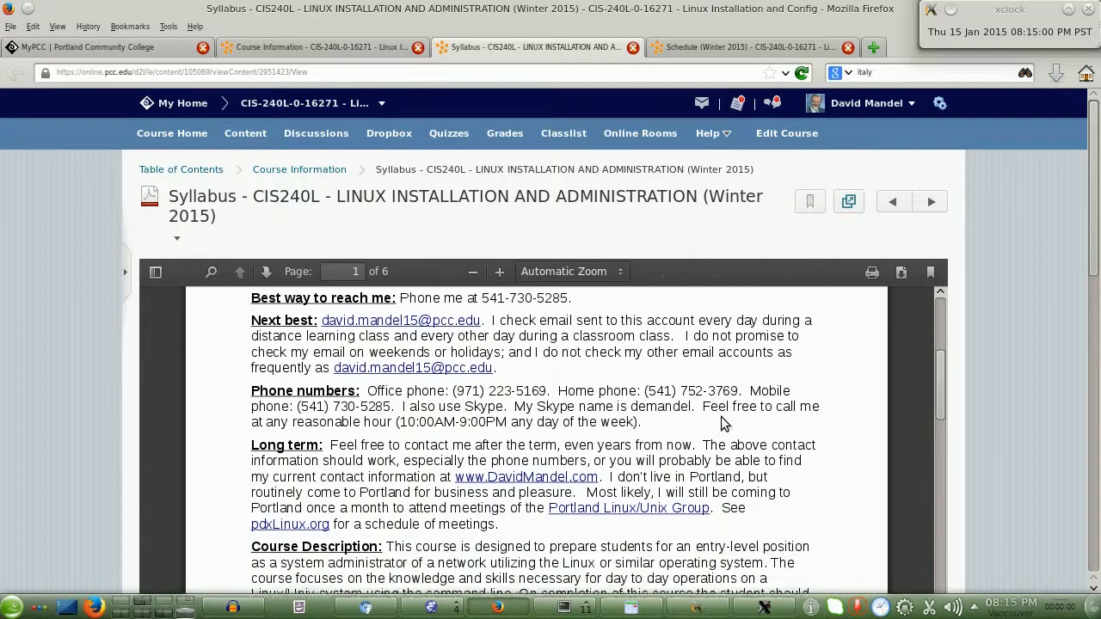
{"action": "scroll", "scroll_direction": "down", "scroll_amount": 3}
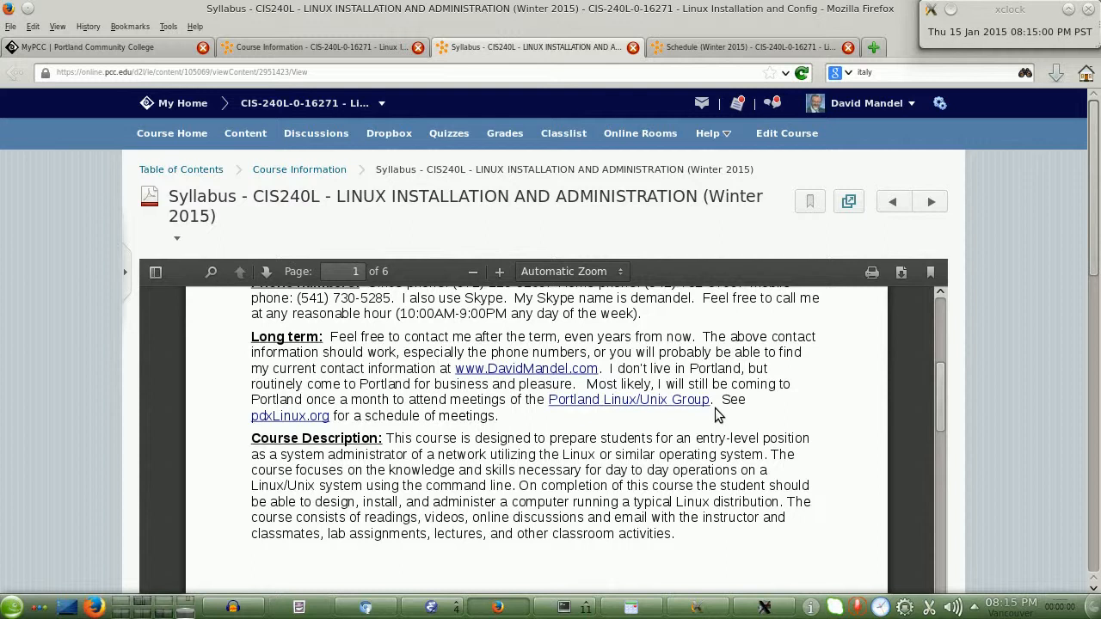
{"action": "mouse_move", "coordinate": [399, 585]}
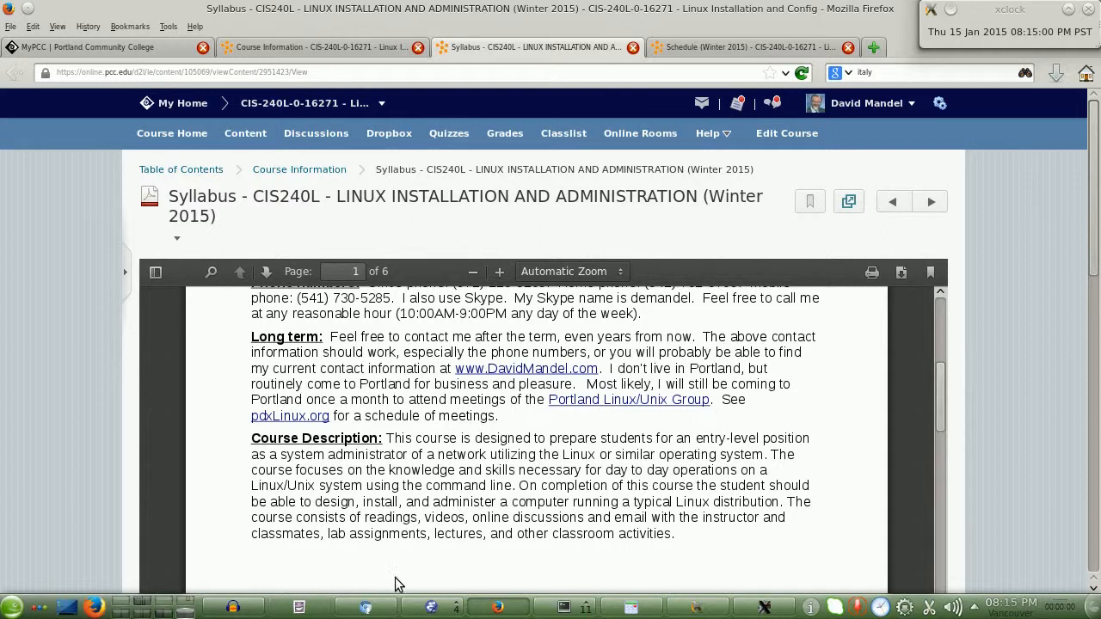
{"action": "mouse_move", "coordinate": [365, 609]}
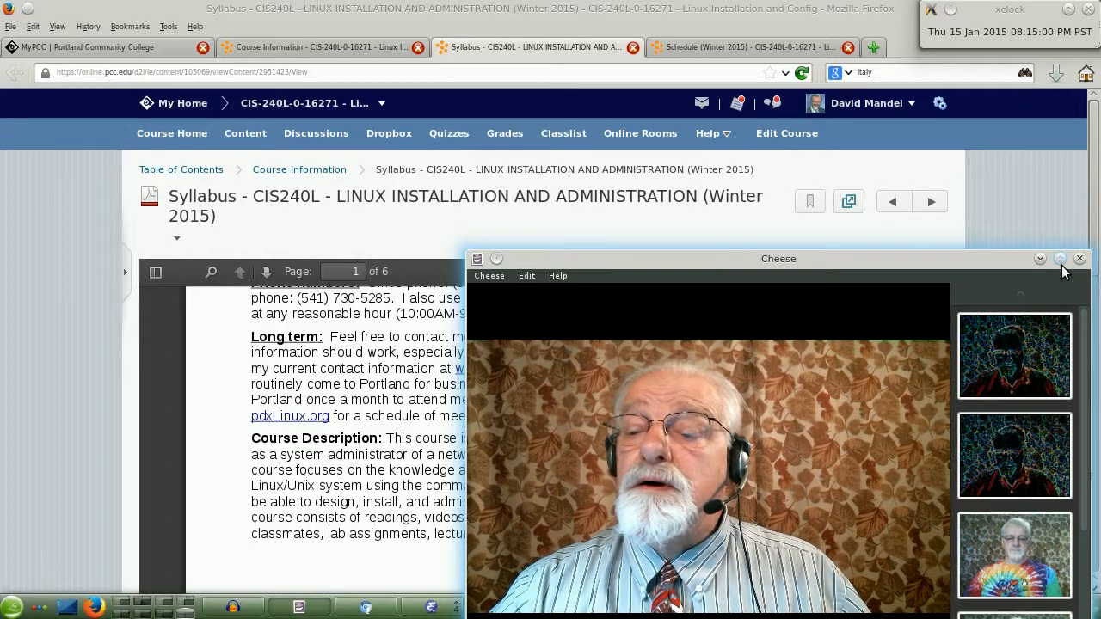
Step: Close the webcam window and read past the course description to page 2's Learning Outcomes
{"action": "left_click", "coordinate": [1081, 258]}
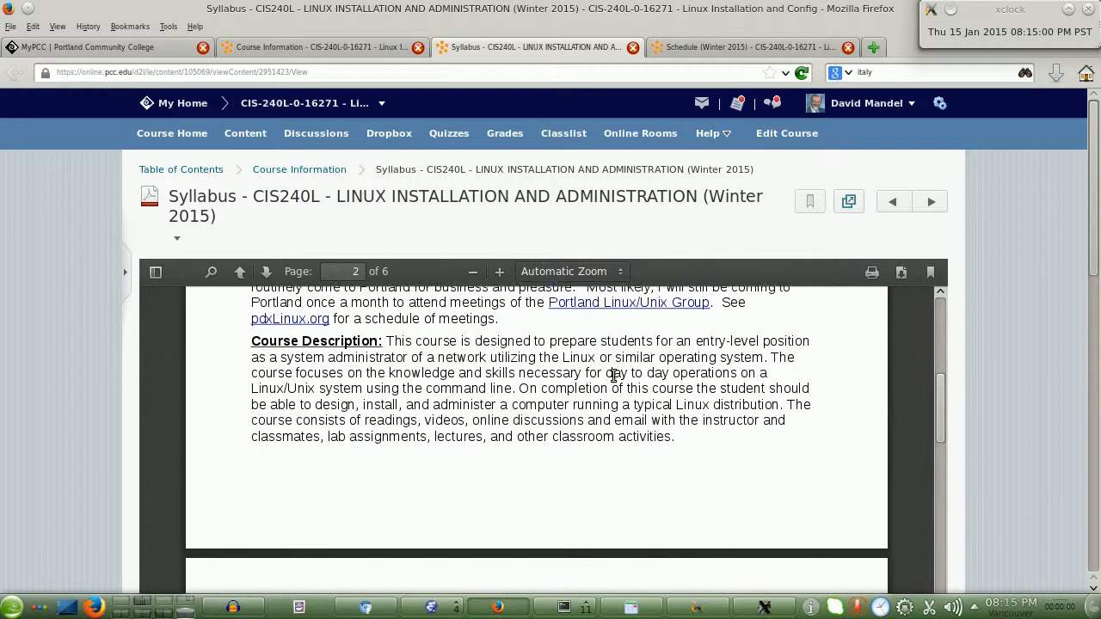
{"action": "scroll", "scroll_direction": "down", "scroll_amount": 3}
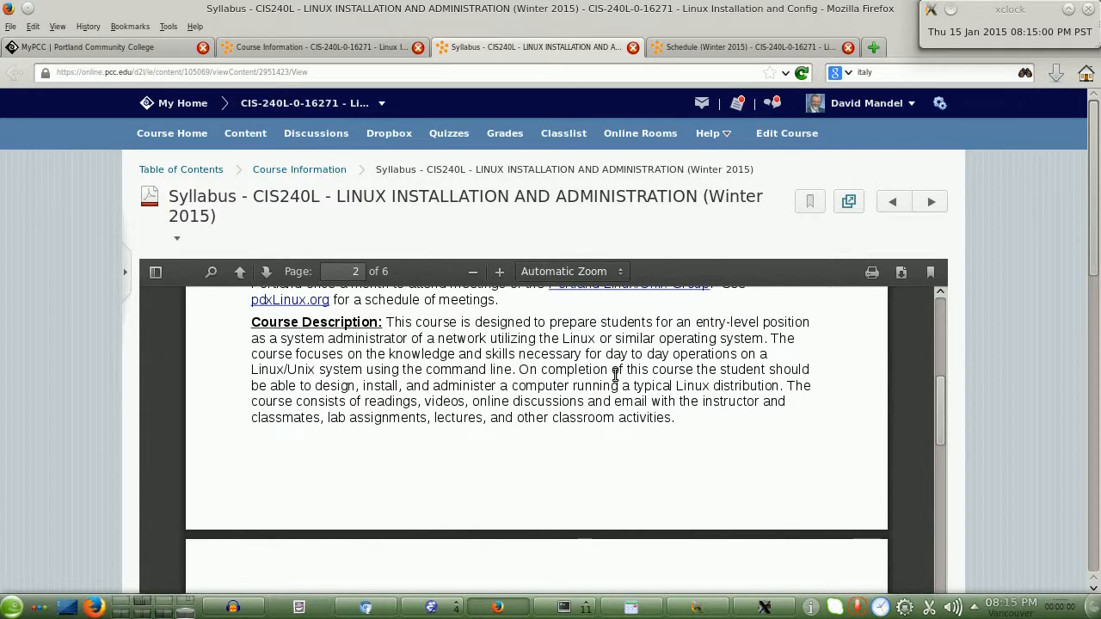
{"action": "mouse_move", "coordinate": [606, 389]}
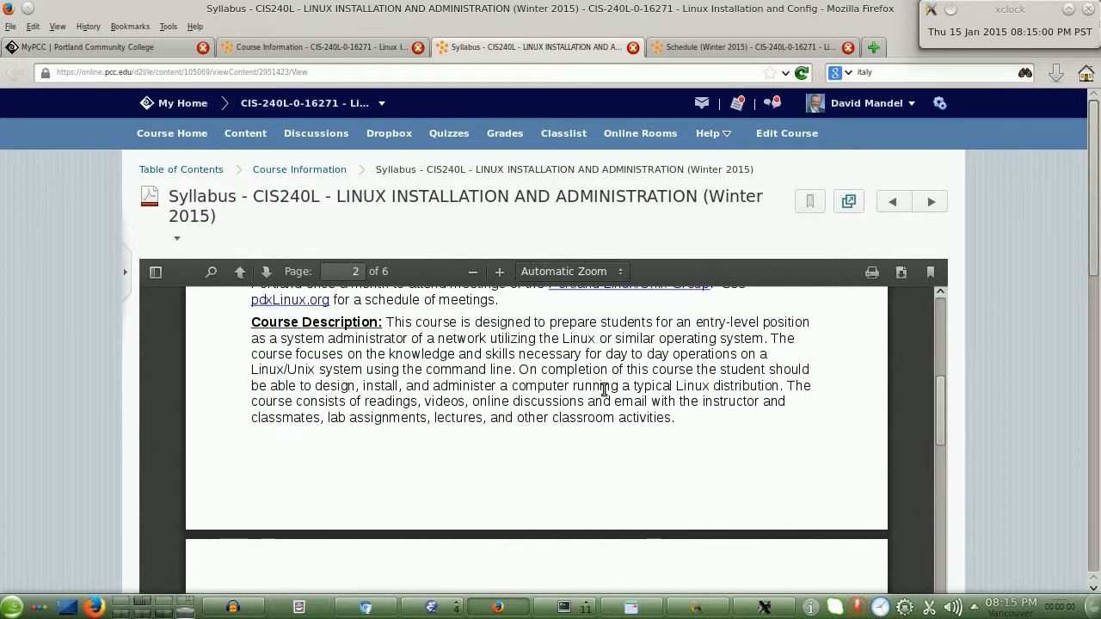
{"action": "scroll", "scroll_direction": "down", "scroll_amount": 3}
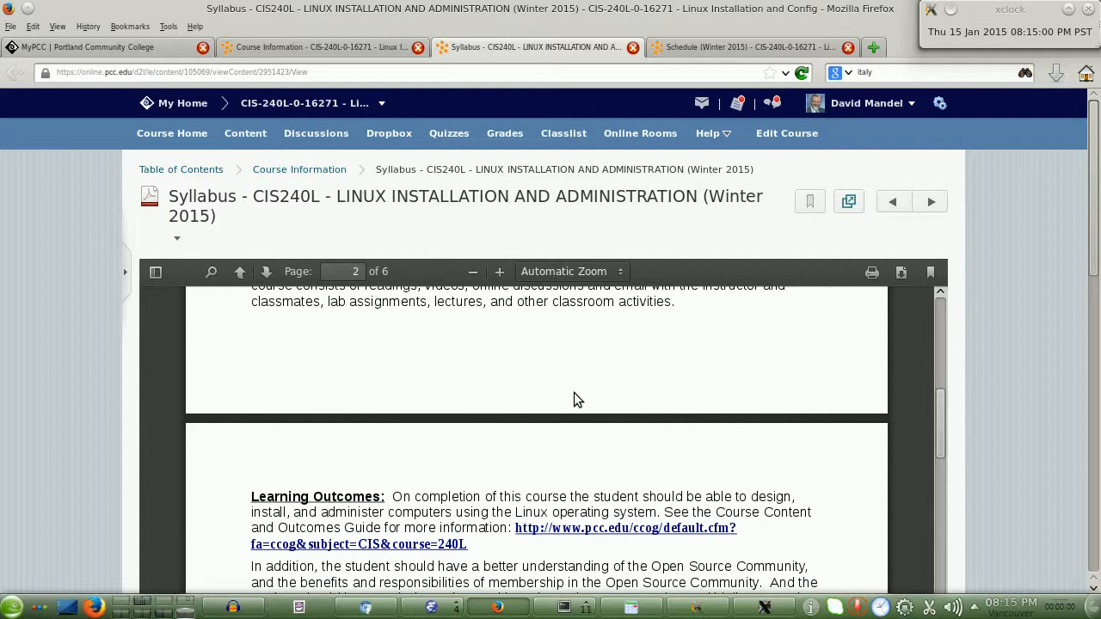
{"action": "mouse_move", "coordinate": [364, 608]}
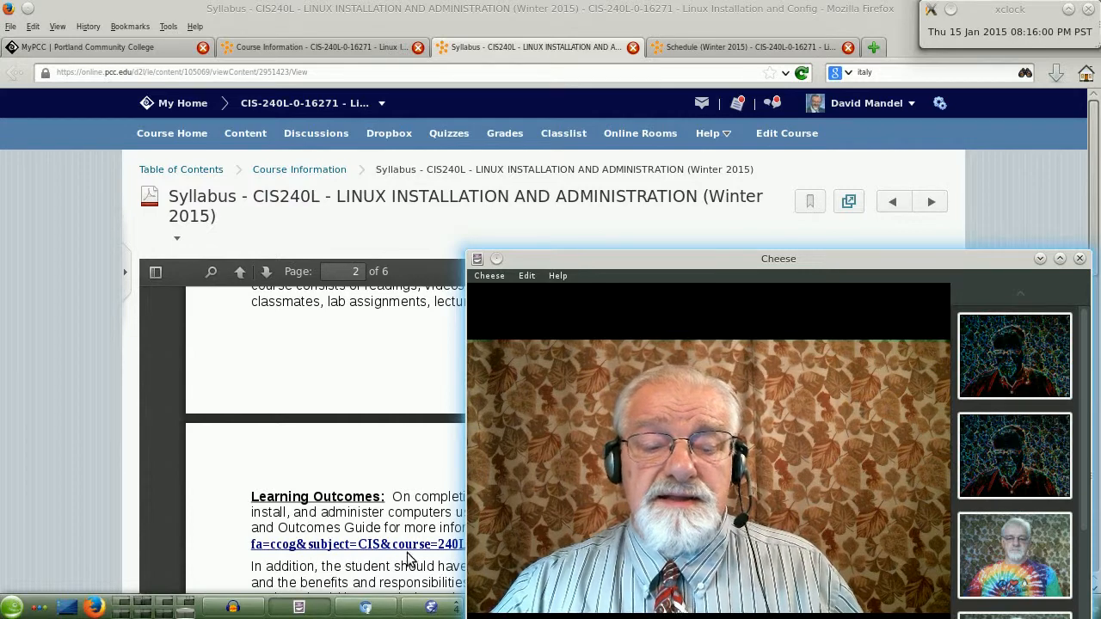
Step: Read through attendance, communication and hardware requirements to page 4's Grading Standards
{"action": "scroll", "scroll_direction": "down", "scroll_amount": 3}
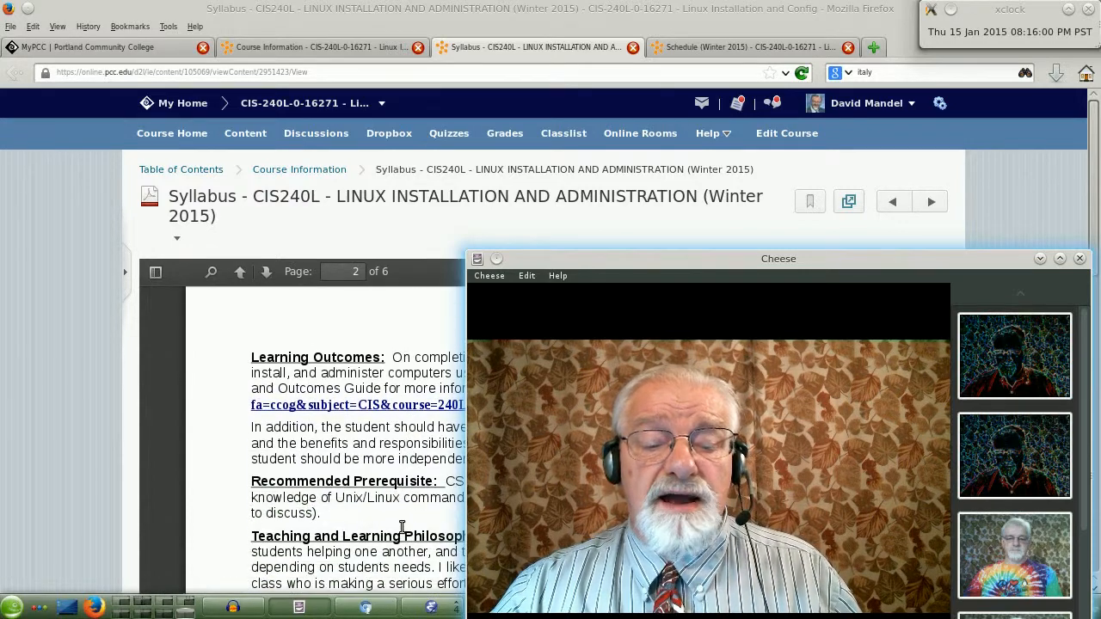
{"action": "scroll", "scroll_direction": "down", "scroll_amount": 3}
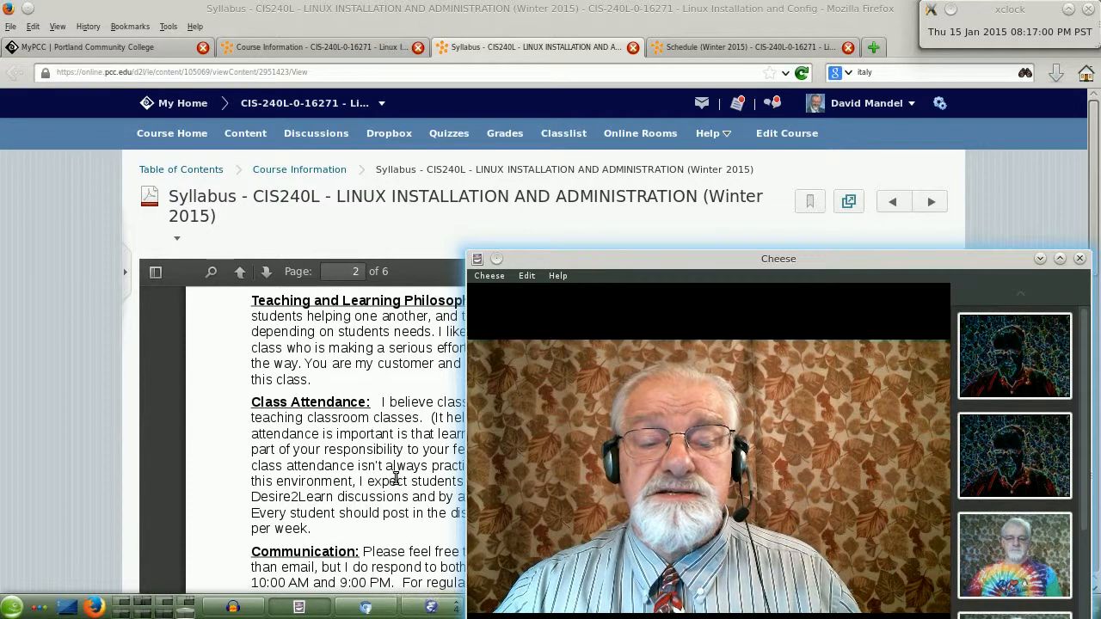
{"action": "scroll", "scroll_direction": "down", "scroll_amount": 3}
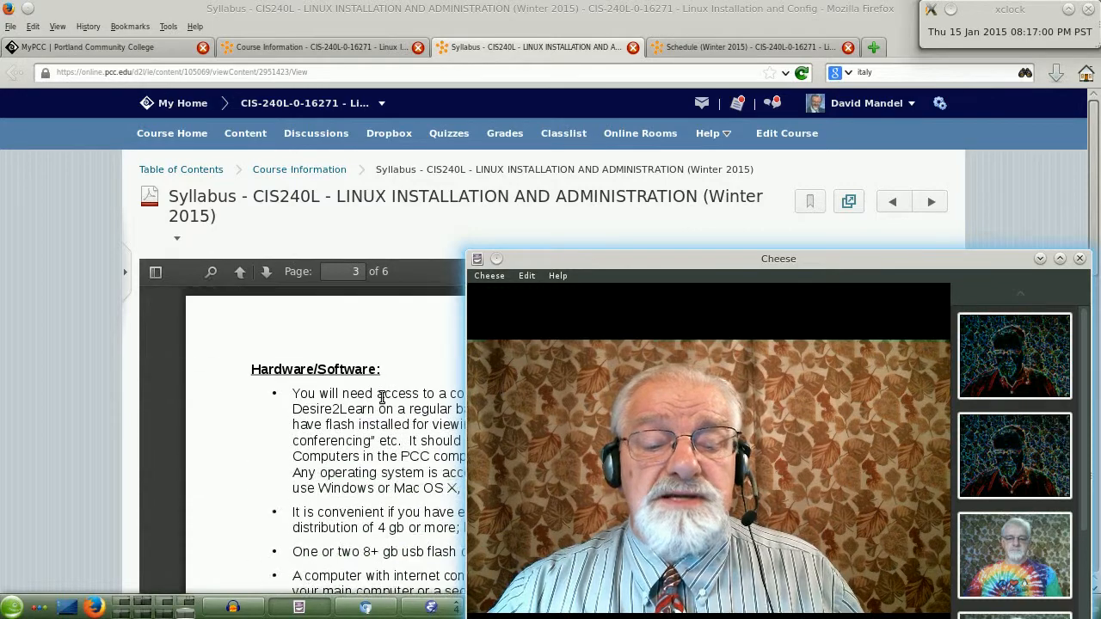
{"action": "scroll", "scroll_direction": "down", "scroll_amount": 3}
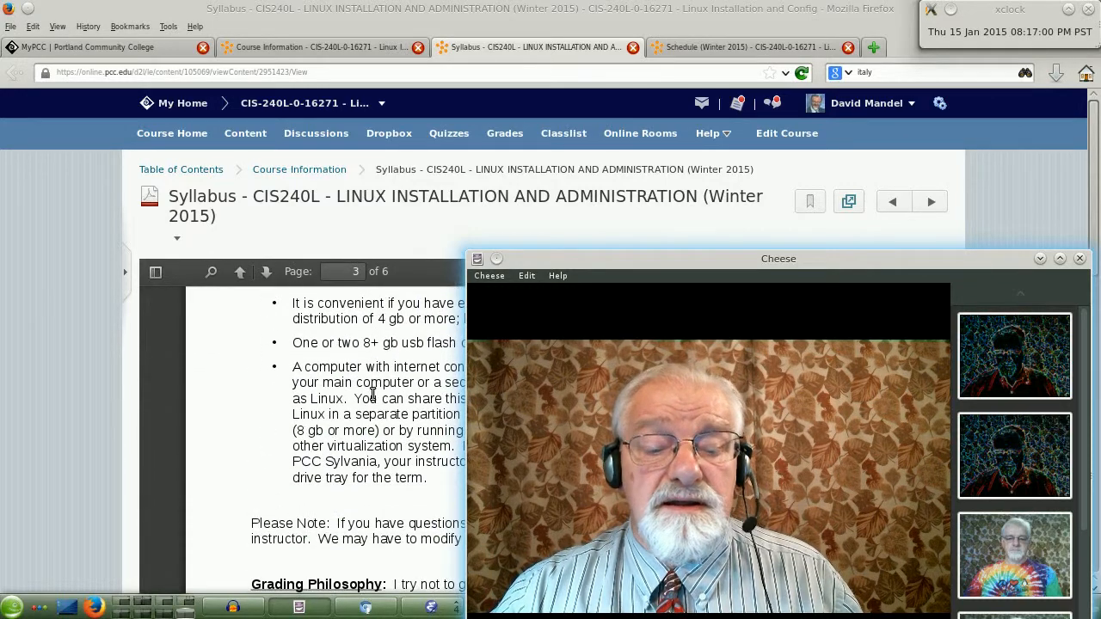
{"action": "scroll", "scroll_direction": "down", "scroll_amount": 3}
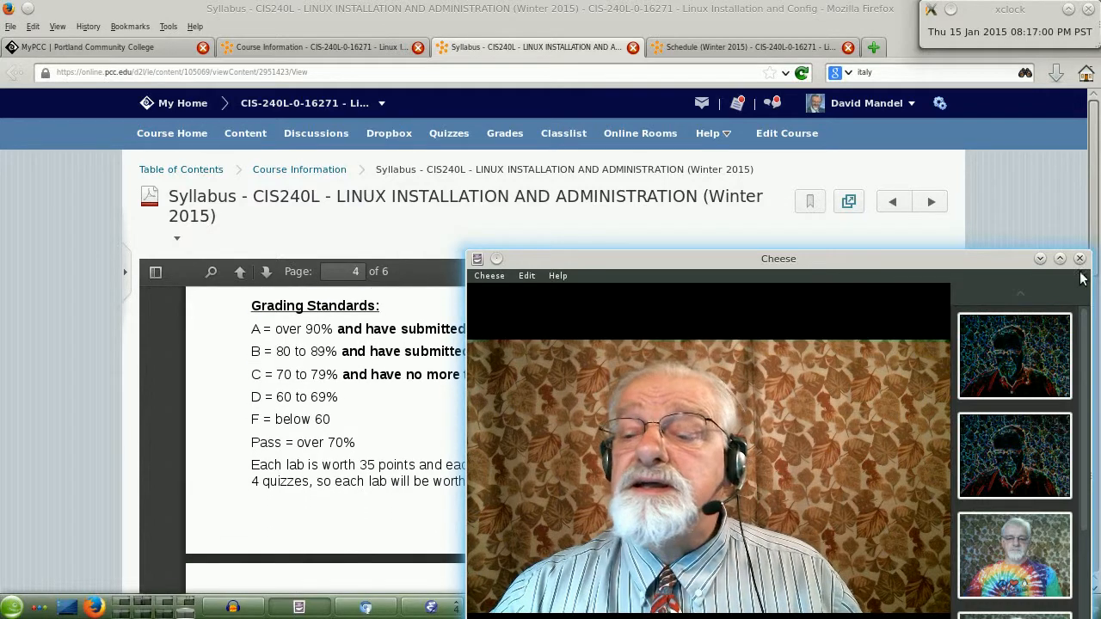
{"action": "left_click", "coordinate": [1081, 258]}
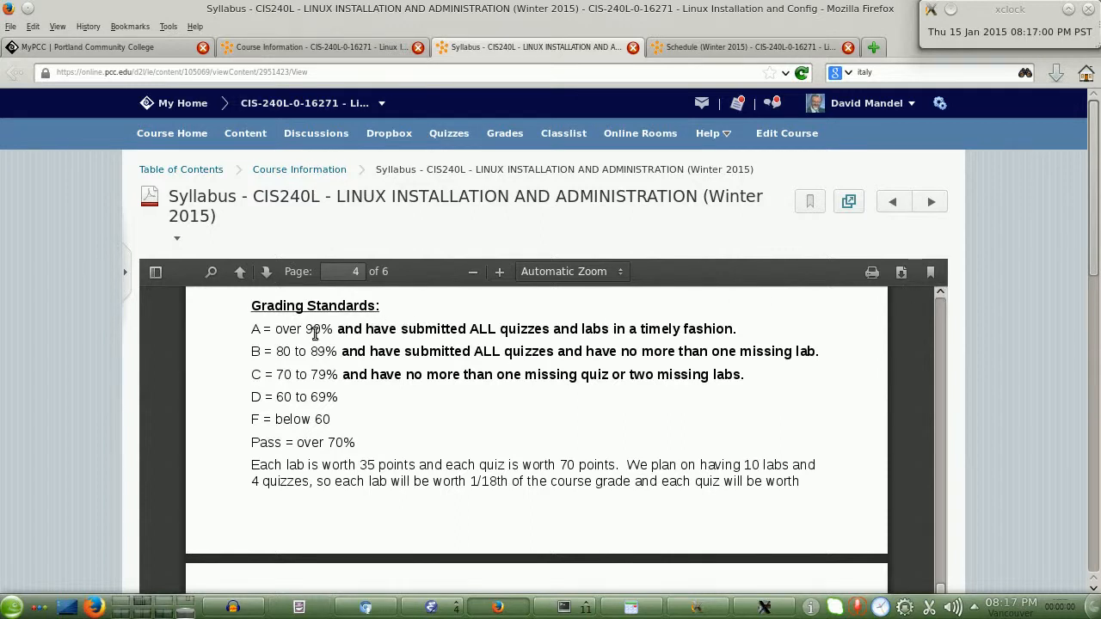
{"action": "mouse_move", "coordinate": [620, 331]}
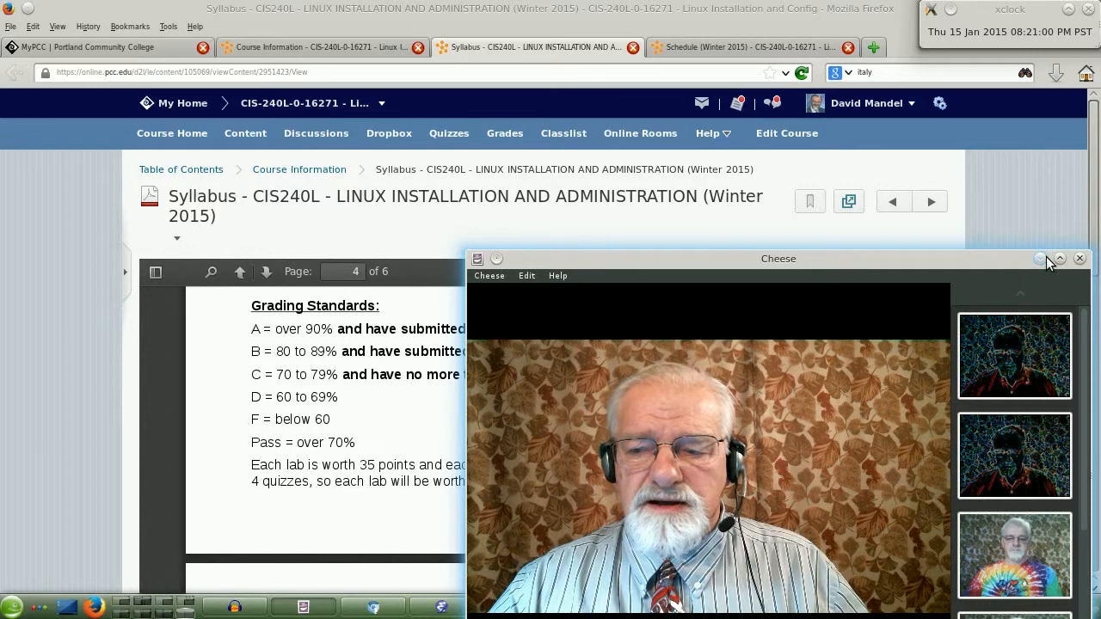
{"action": "mouse_move", "coordinate": [1041, 258]}
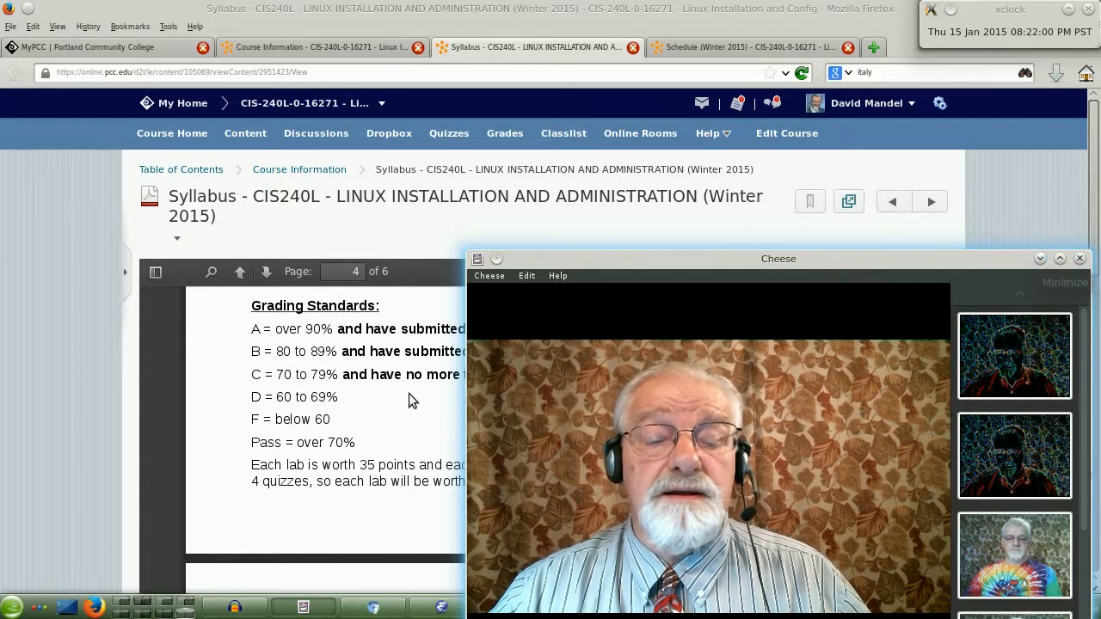
Step: Read page 5's academic integrity, disabilities and communication guidelines through to page 6's Disclaimer
{"action": "scroll", "scroll_direction": "down", "scroll_amount": 3}
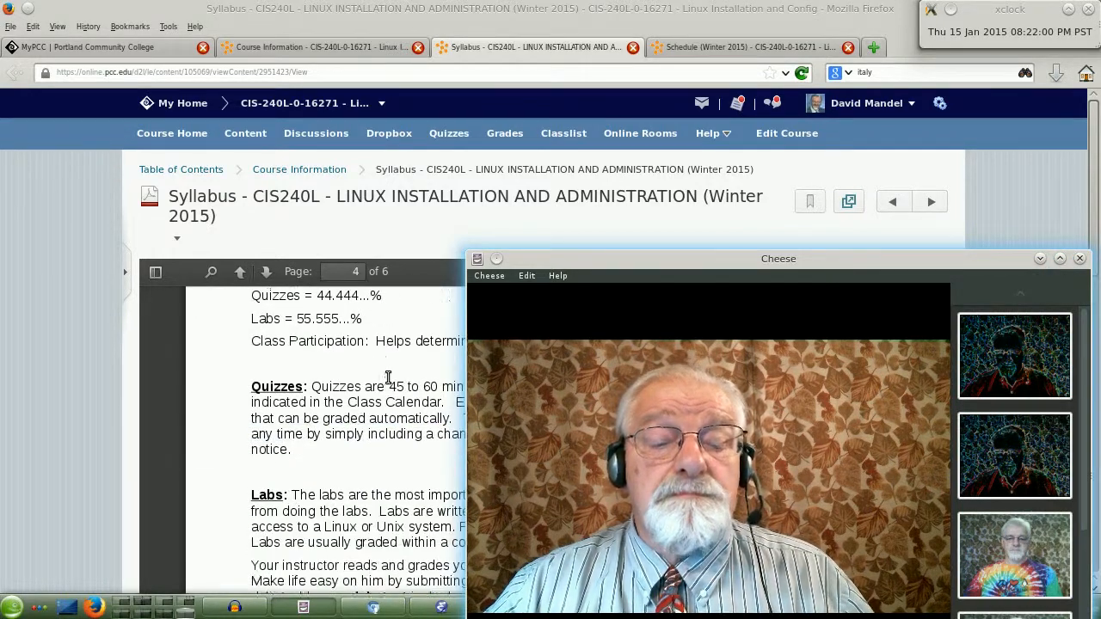
{"action": "scroll", "scroll_direction": "down", "scroll_amount": 3}
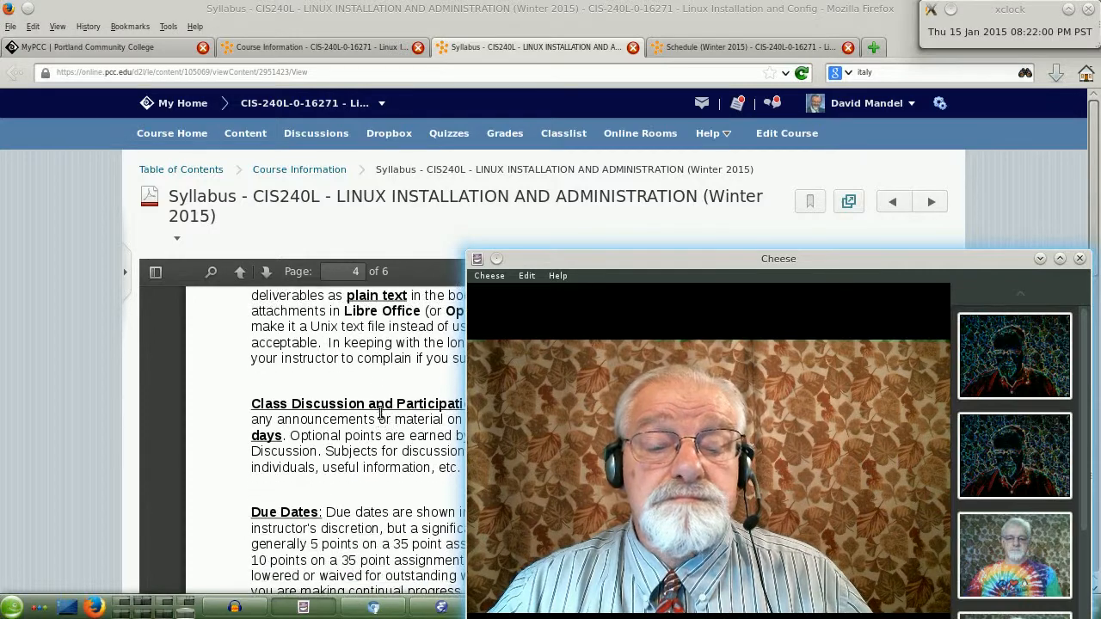
{"action": "left_click", "coordinate": [929, 200]}
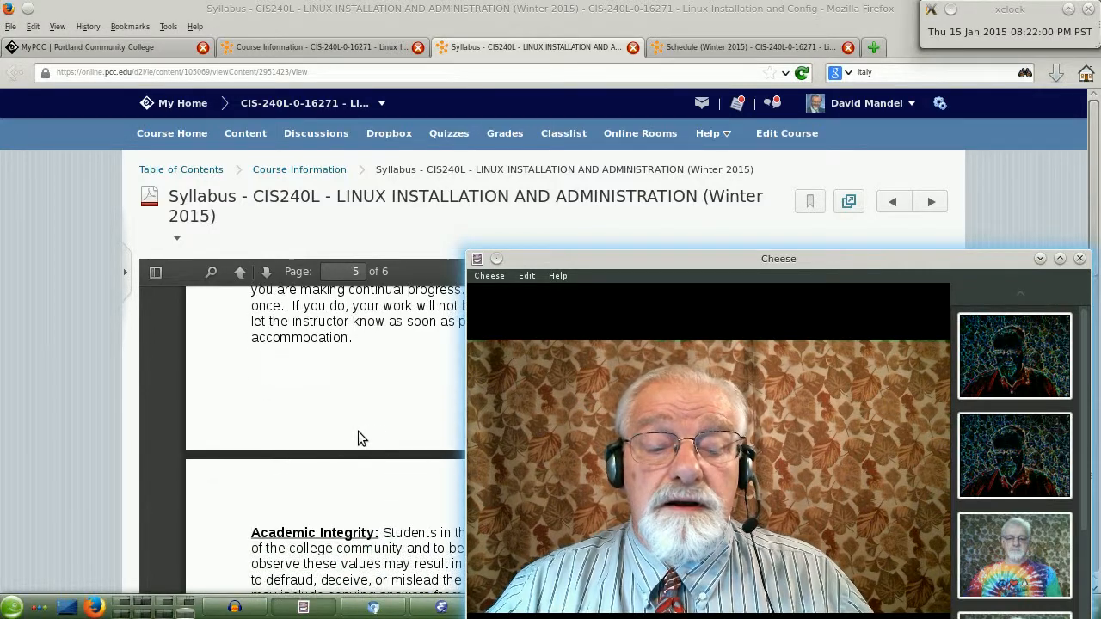
{"action": "scroll", "scroll_direction": "down", "scroll_amount": 3}
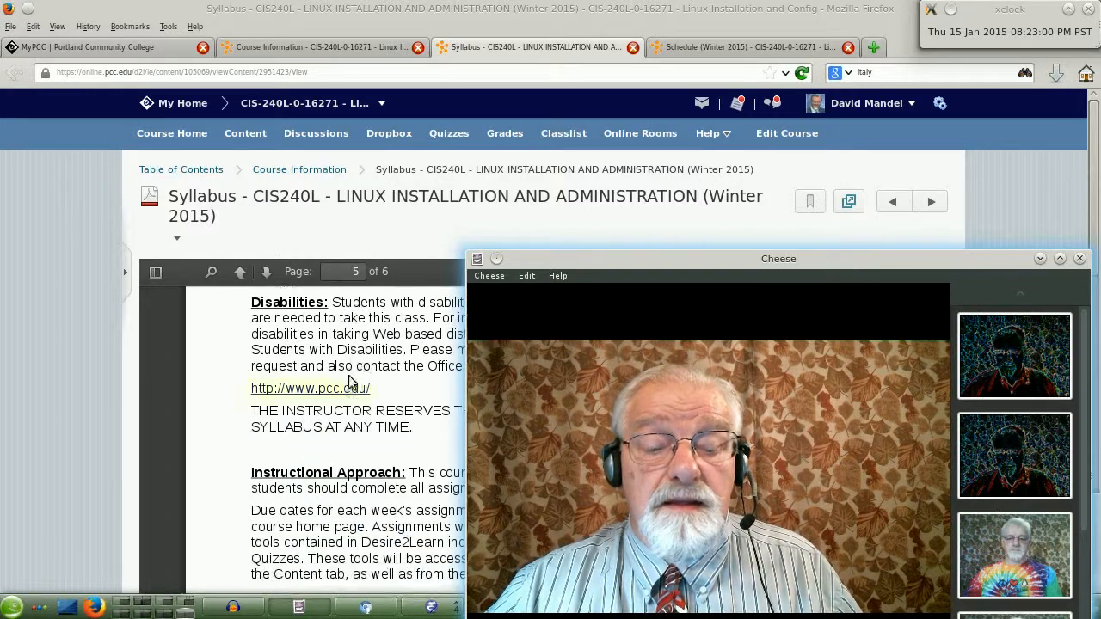
{"action": "scroll", "scroll_direction": "down", "scroll_amount": 3}
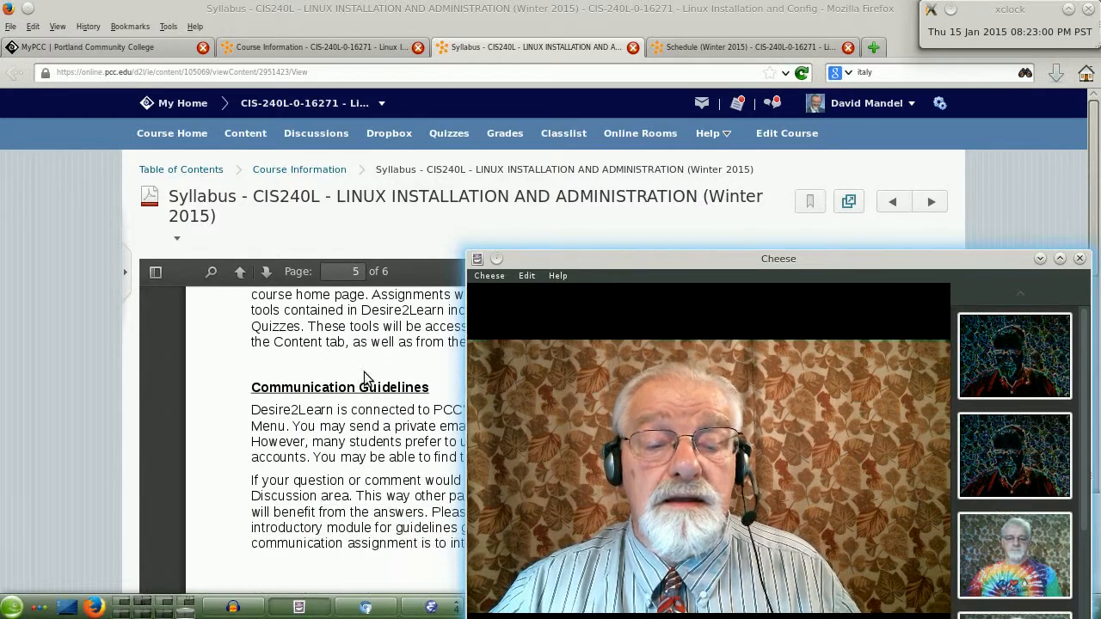
{"action": "left_click", "coordinate": [929, 199]}
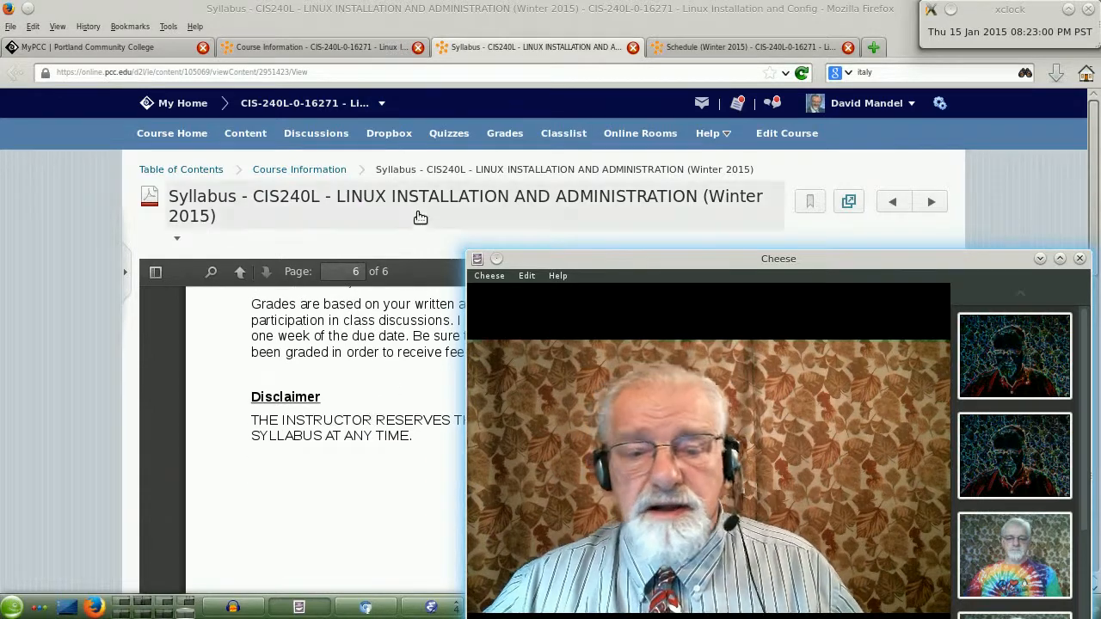
Step: Return to the Course Information module and look down its topic list to FAQs and Conclusion
{"action": "left_click", "coordinate": [244, 134]}
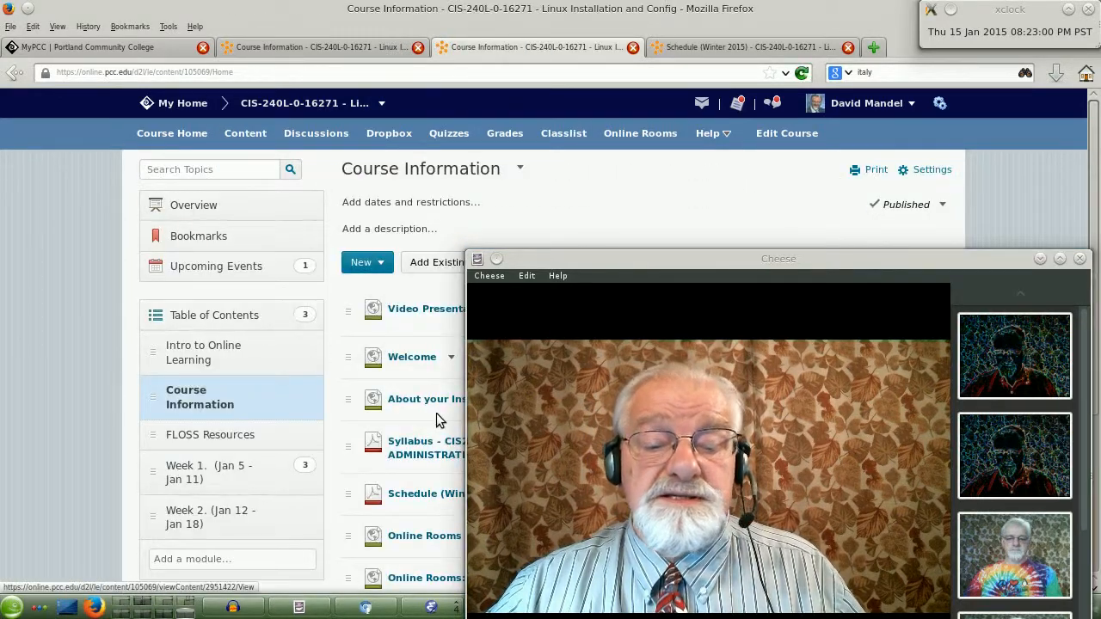
{"action": "scroll", "scroll_direction": "down", "scroll_amount": 3}
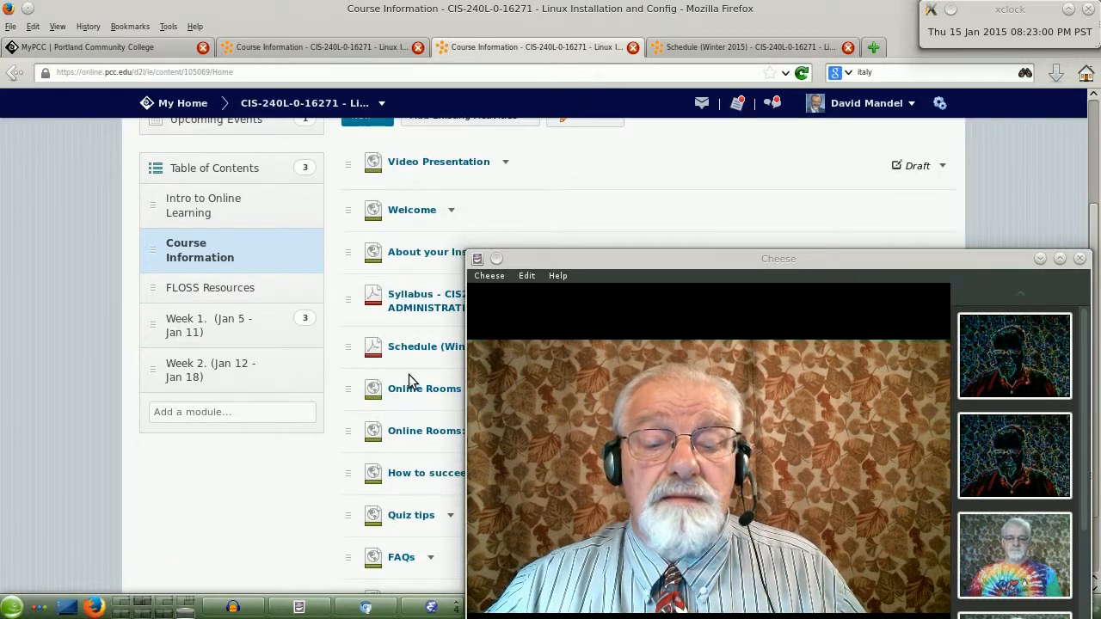
{"action": "scroll", "scroll_direction": "down", "scroll_amount": 3}
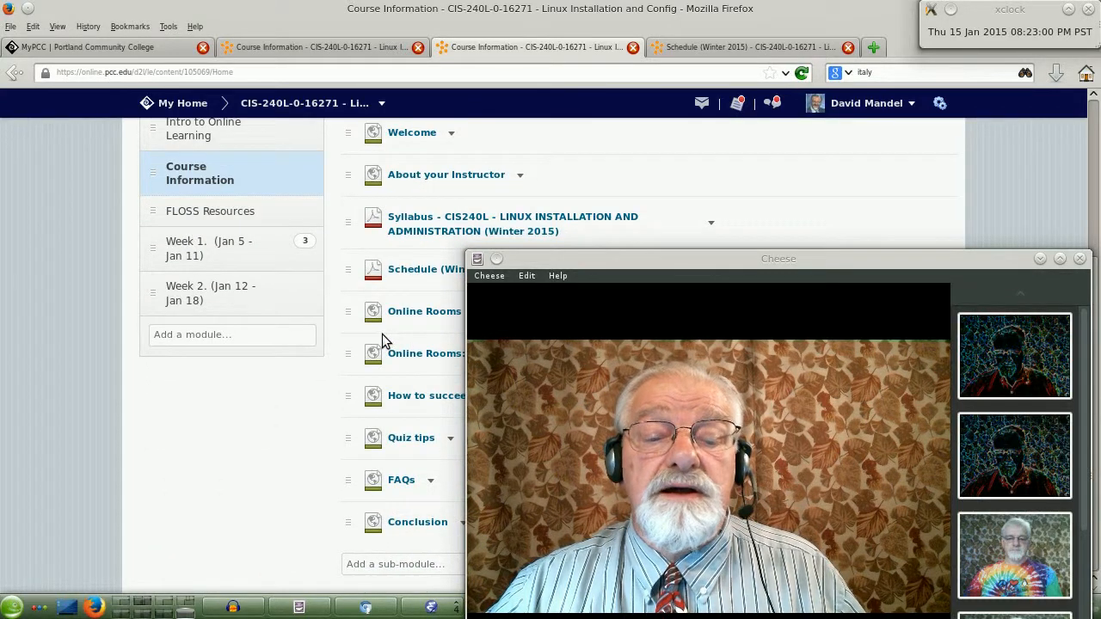